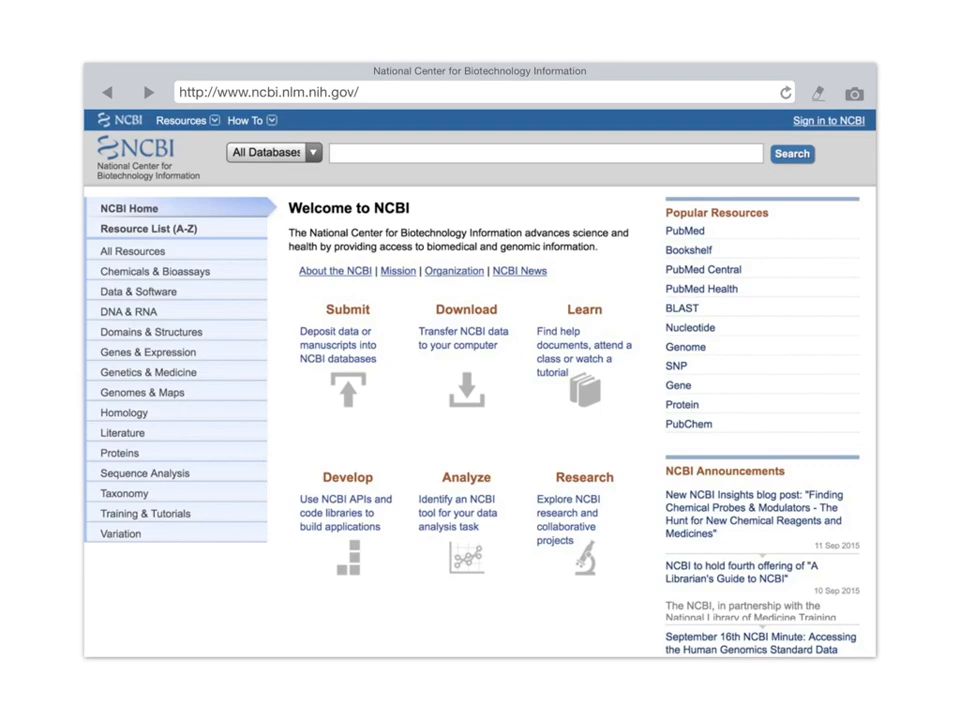
- Open the Sequence Analysis guide from the left sidebar
{"action": "left_click", "coordinate": [146, 493]}
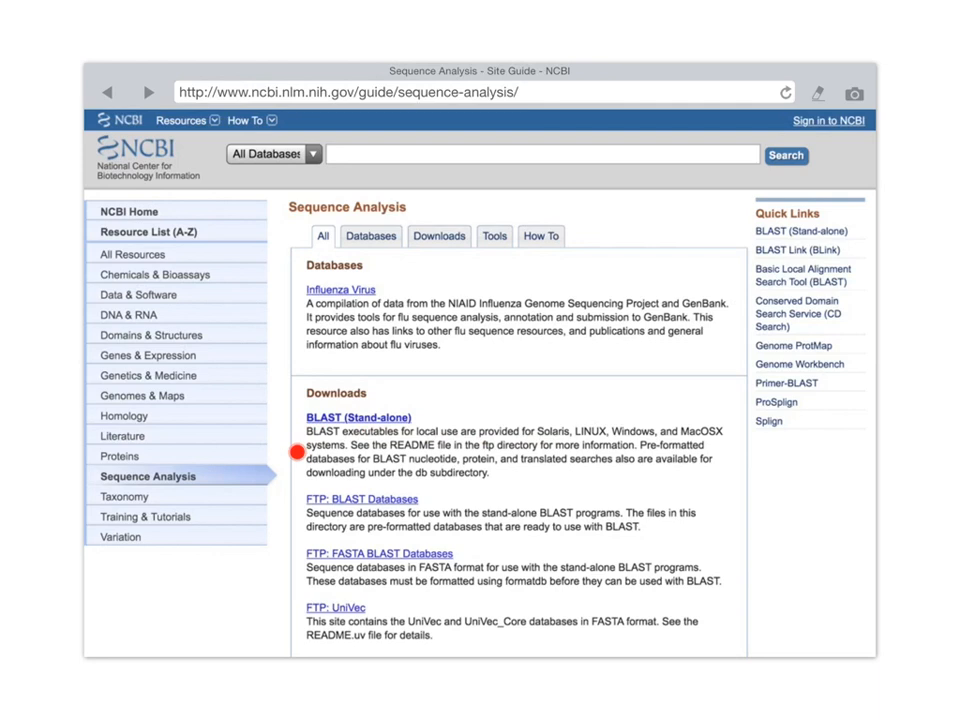
{"action": "mouse_move", "coordinate": [337, 485]}
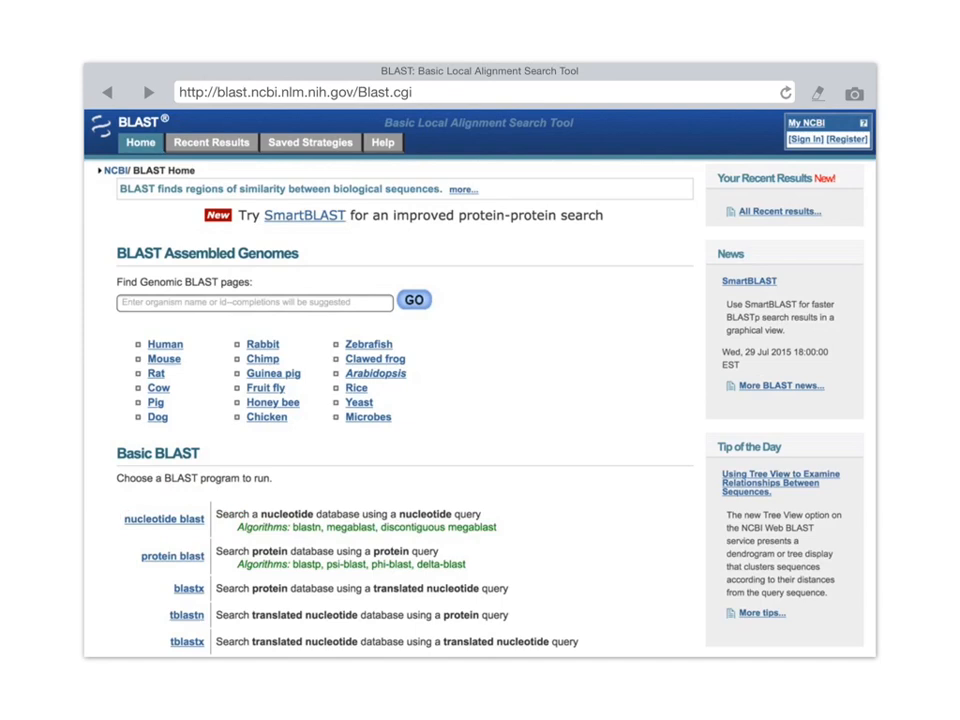
- Open the nucleotide blast search form under Basic BLAST
{"action": "left_click", "coordinate": [163, 518]}
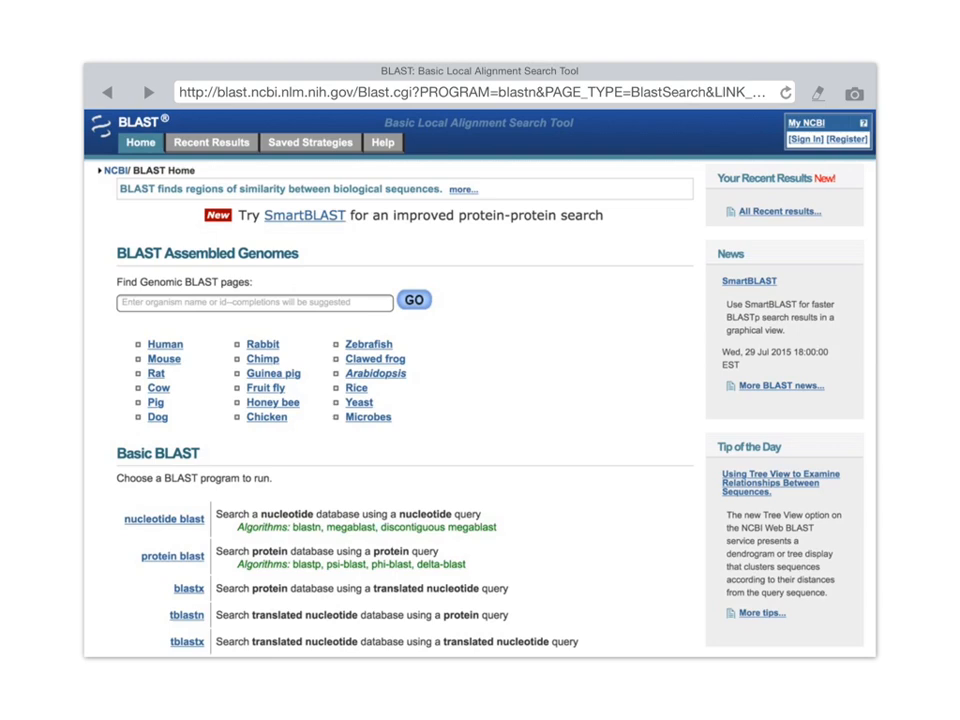
{"action": "left_click", "coordinate": [163, 518]}
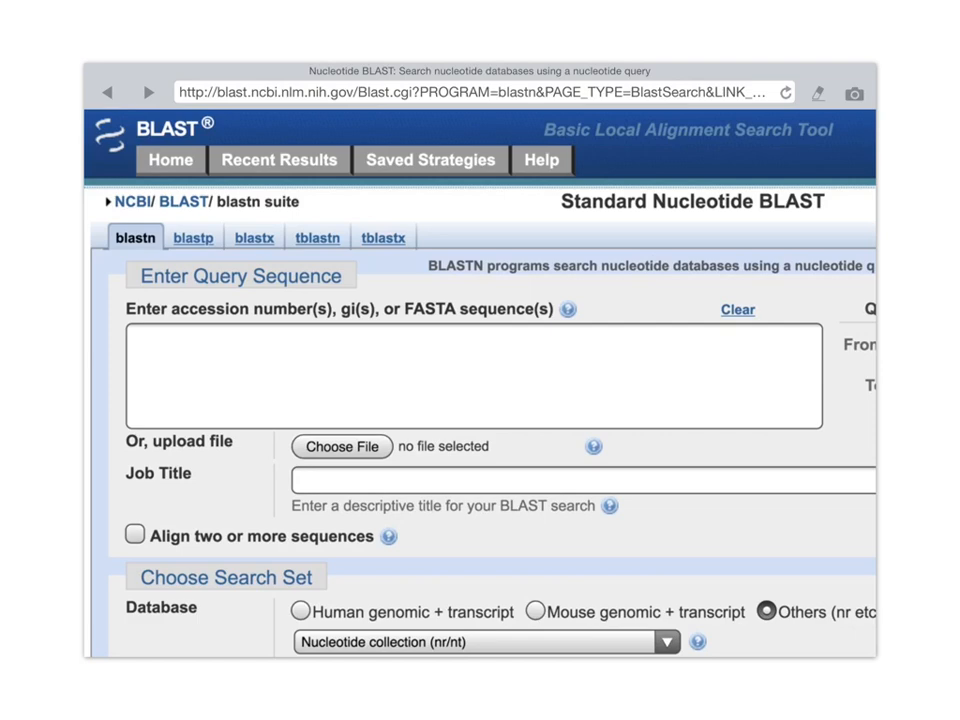
- Scroll through the form to review the refseq_genomic database and megablast options
{"action": "scroll", "scroll_direction": "down", "scroll_amount": 3}
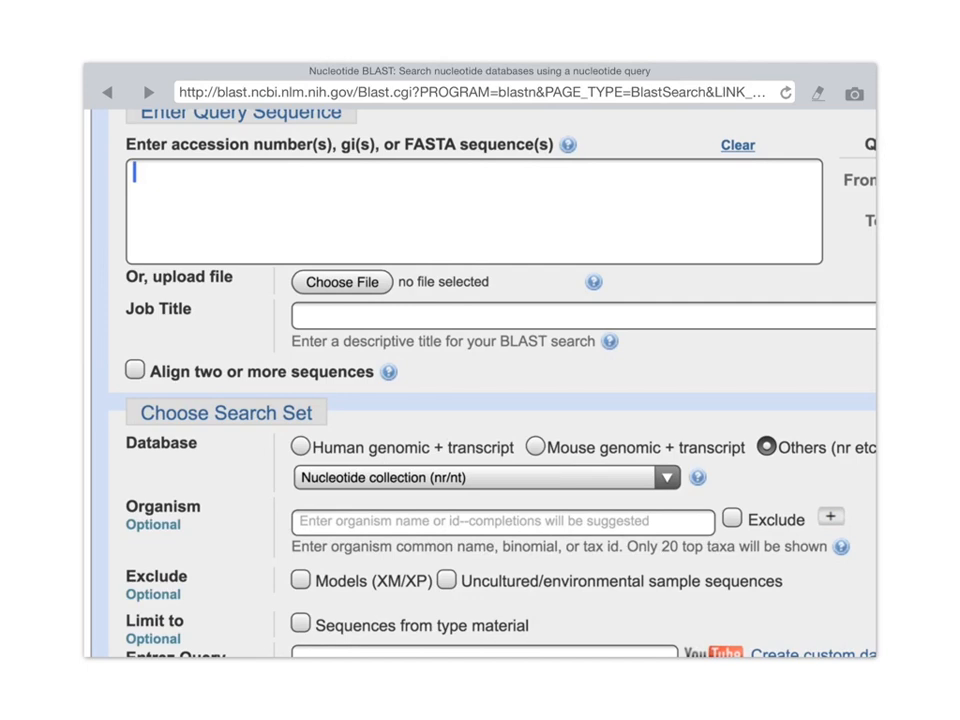
{"action": "mouse_move", "coordinate": [278, 329]}
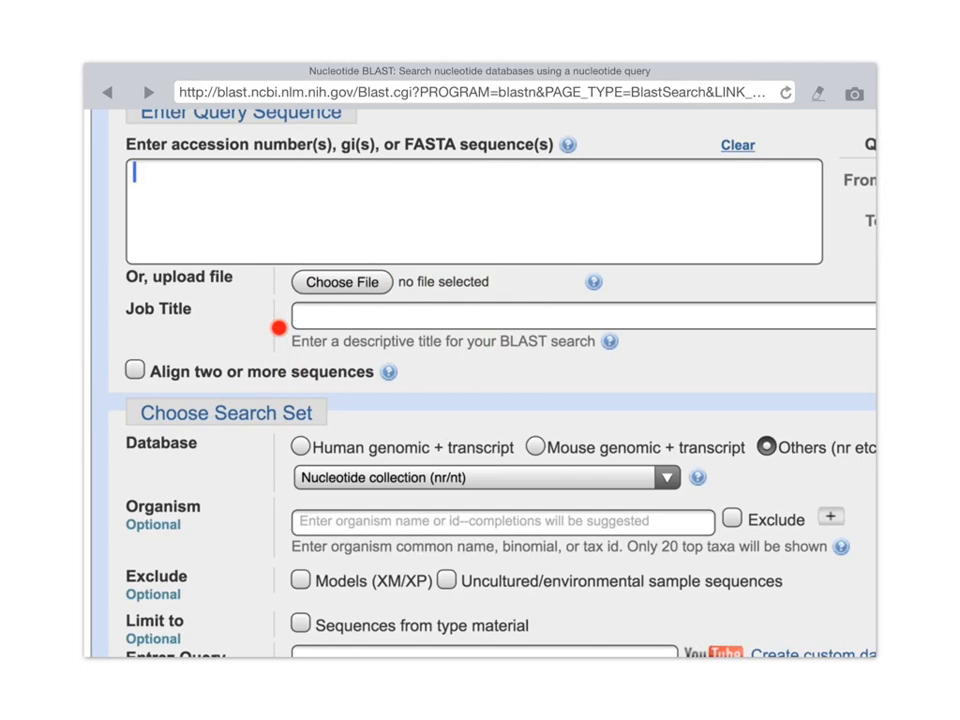
{"action": "mouse_move", "coordinate": [262, 338]}
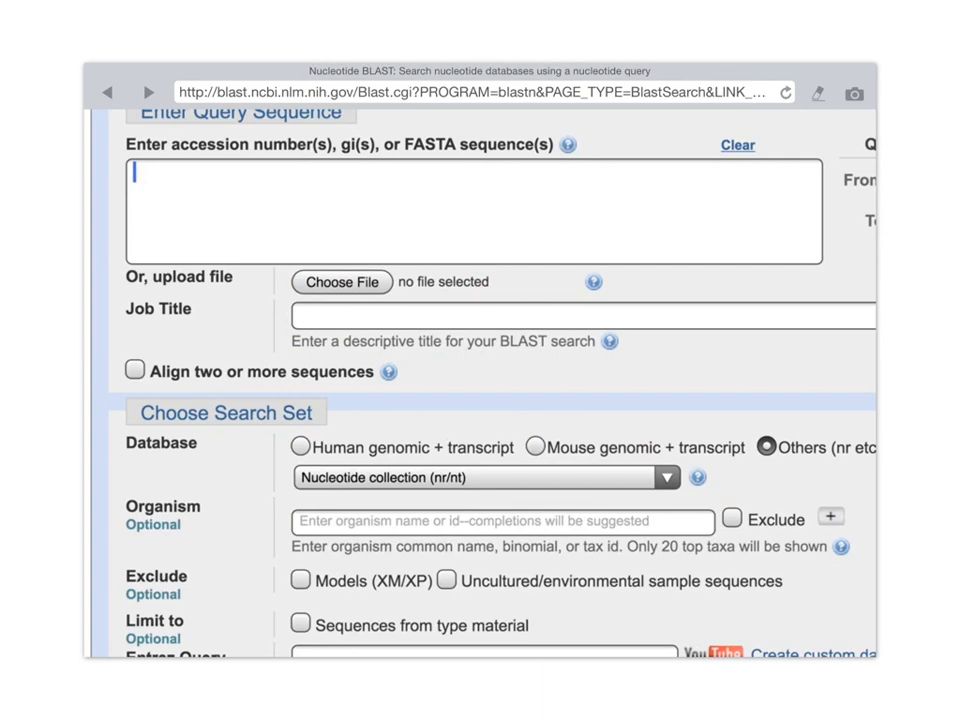
{"action": "scroll", "scroll_direction": "up", "scroll_amount": 3}
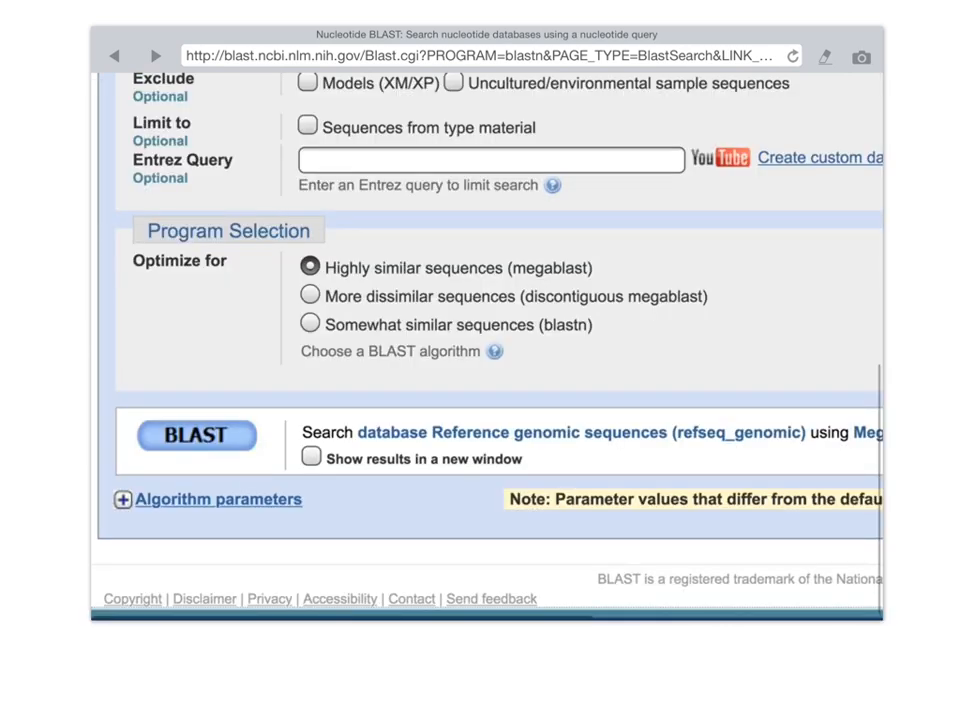
- Return to the NCBI home page via the NCBI link
{"action": "left_click", "coordinate": [196, 435]}
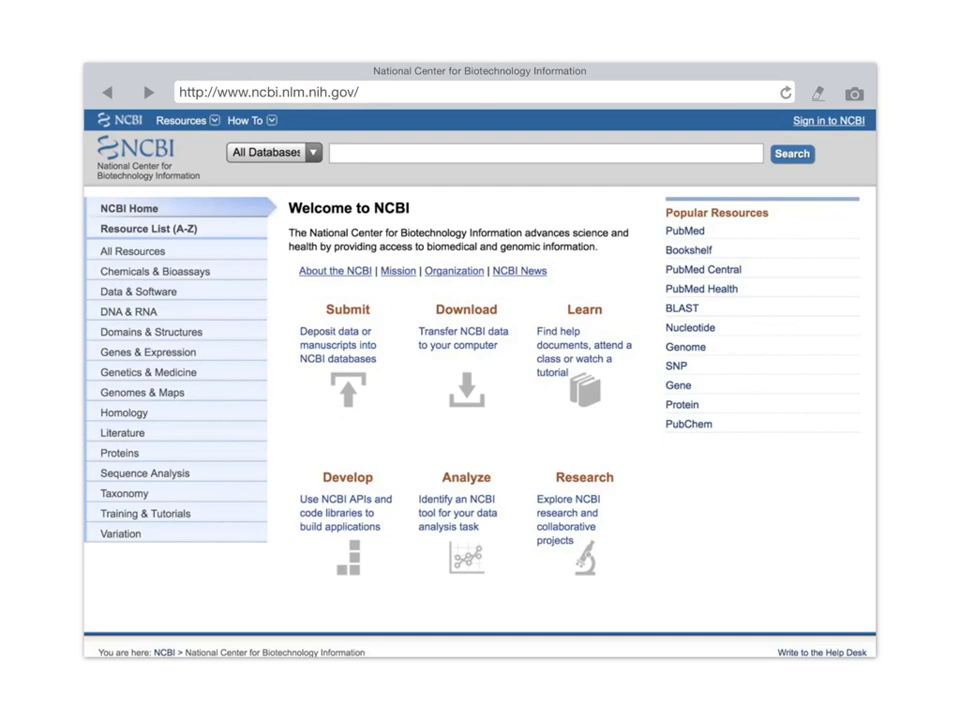
- Search the Nucleotide database for 'huntingtin'
{"action": "type", "text": "huntingtin"}
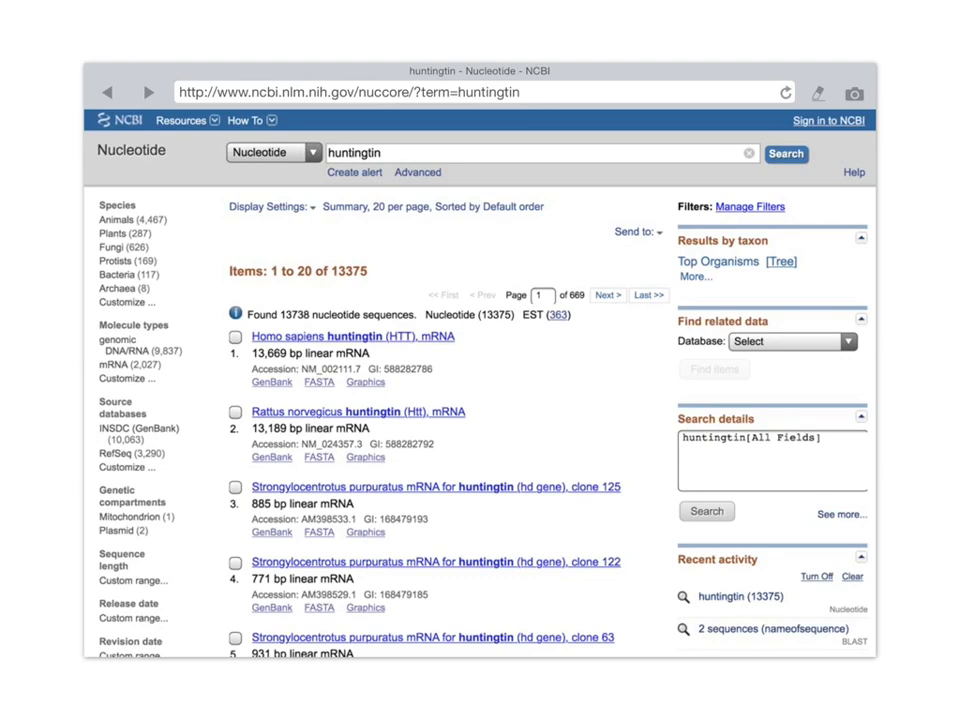
{"action": "left_click", "coordinate": [352, 336]}
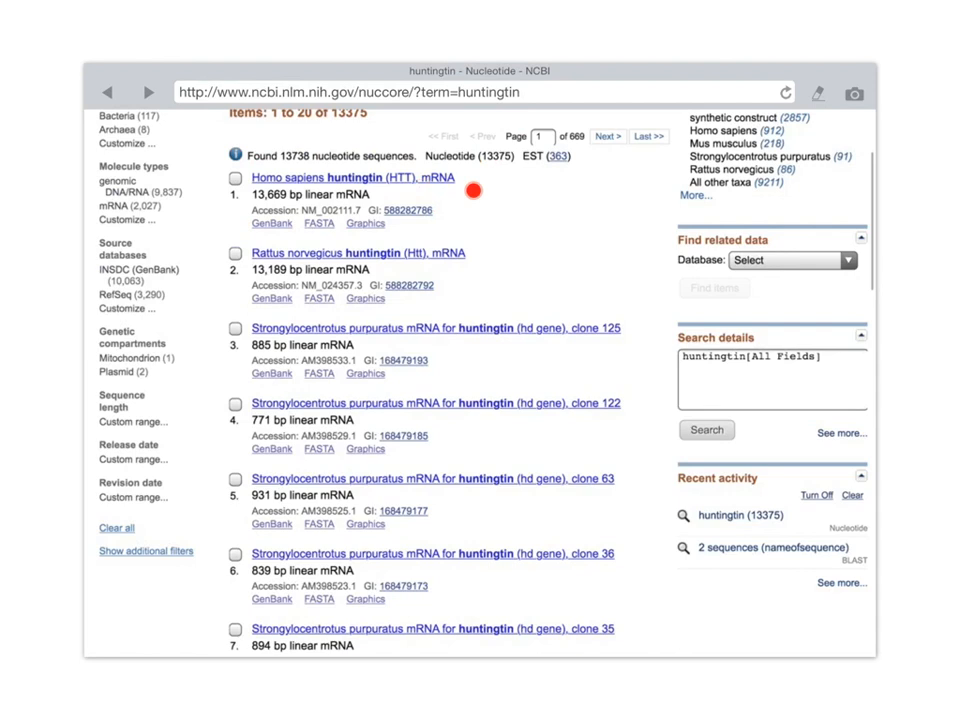
{"action": "mouse_move", "coordinate": [255, 209]}
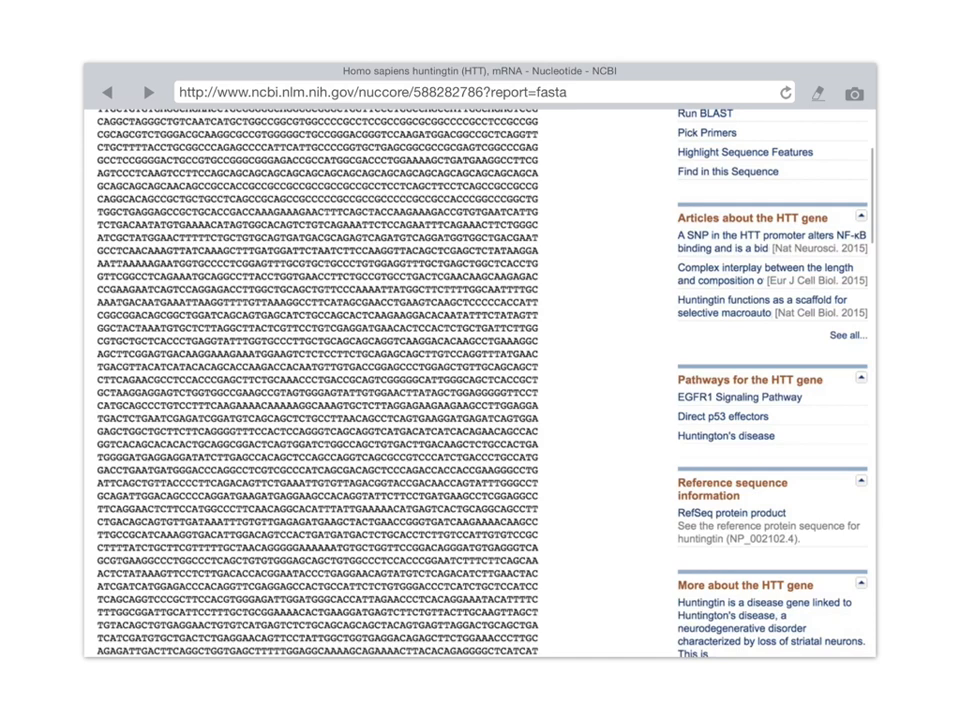
- Scroll the human huntingtin (HTT) mRNA FASTA record
{"action": "scroll", "scroll_direction": "up", "scroll_amount": 3}
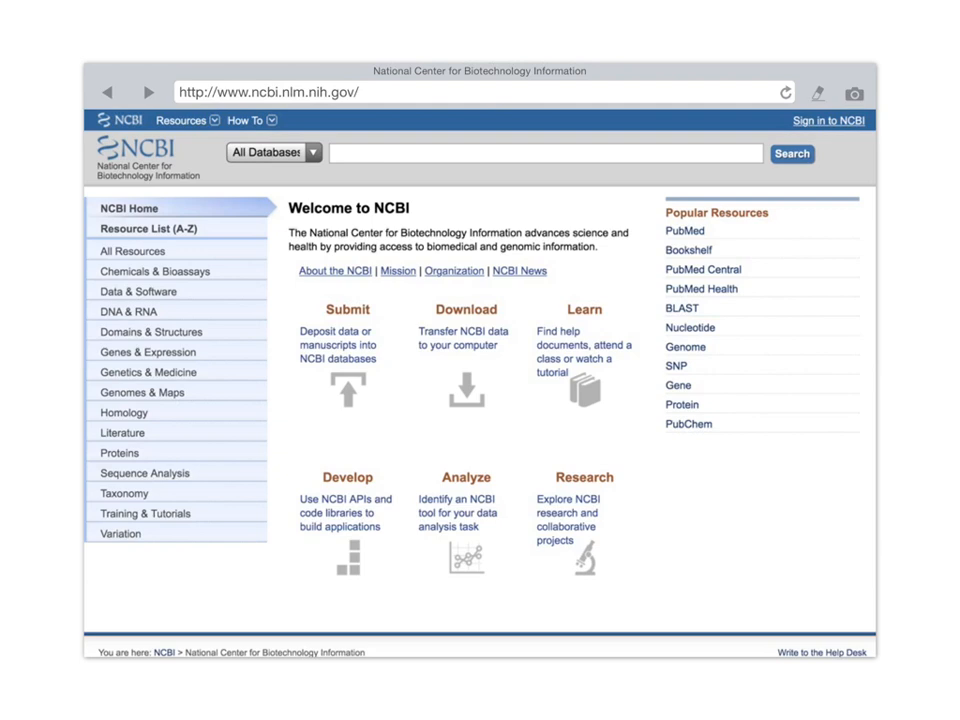
- Open the BLAST home page from NCBI
{"action": "left_click", "coordinate": [142, 472]}
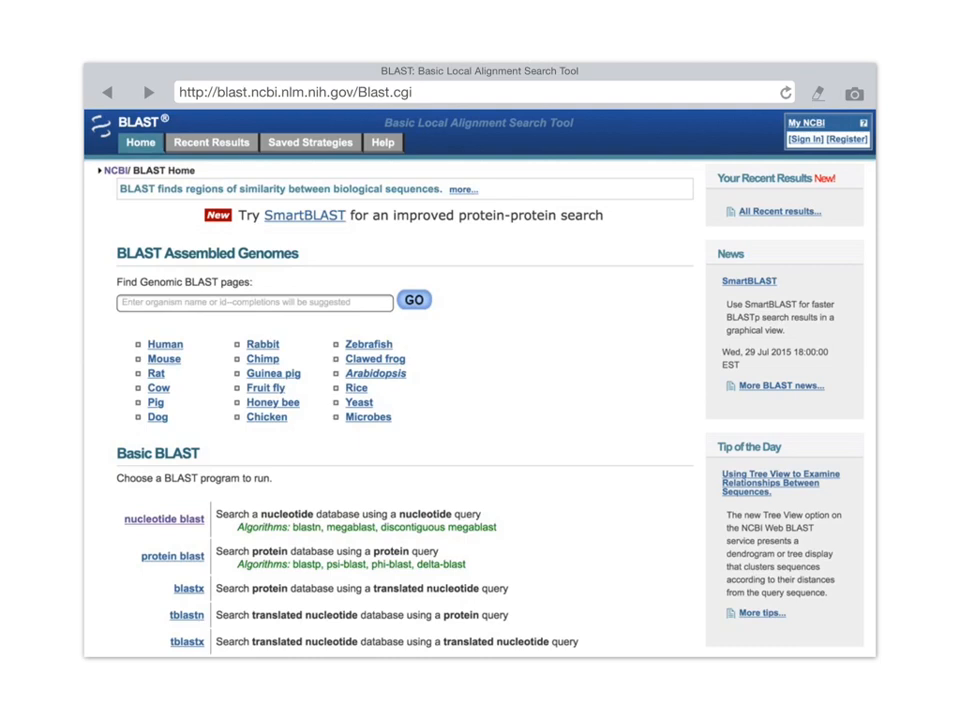
- Open the Standard Nucleotide BLAST form via 'nucleotide blast'
{"action": "left_click", "coordinate": [163, 518]}
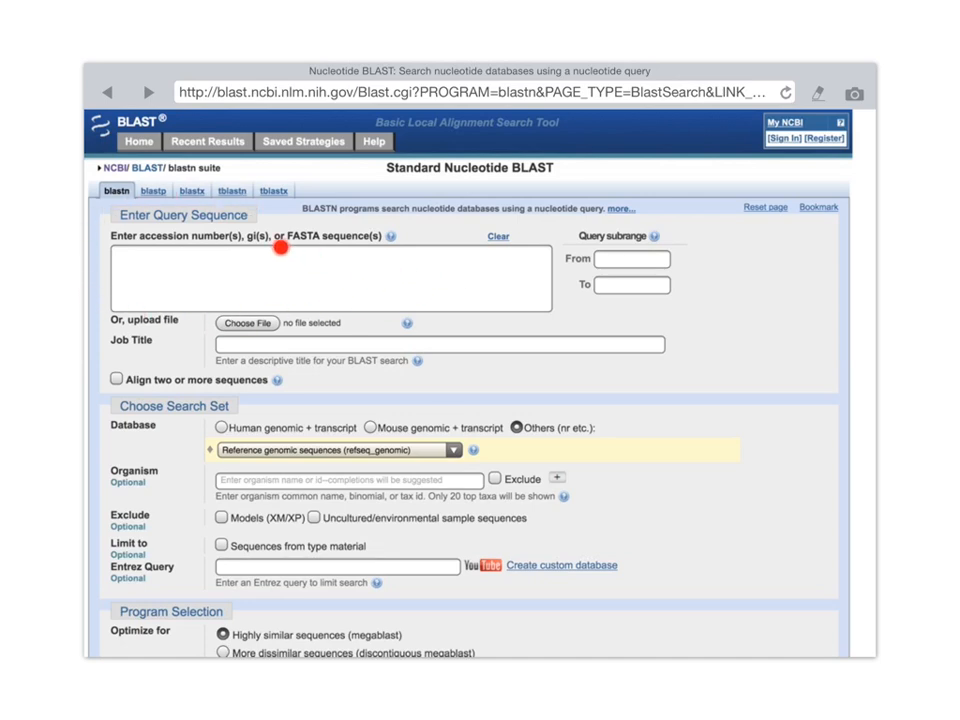
{"action": "mouse_move", "coordinate": [378, 253]}
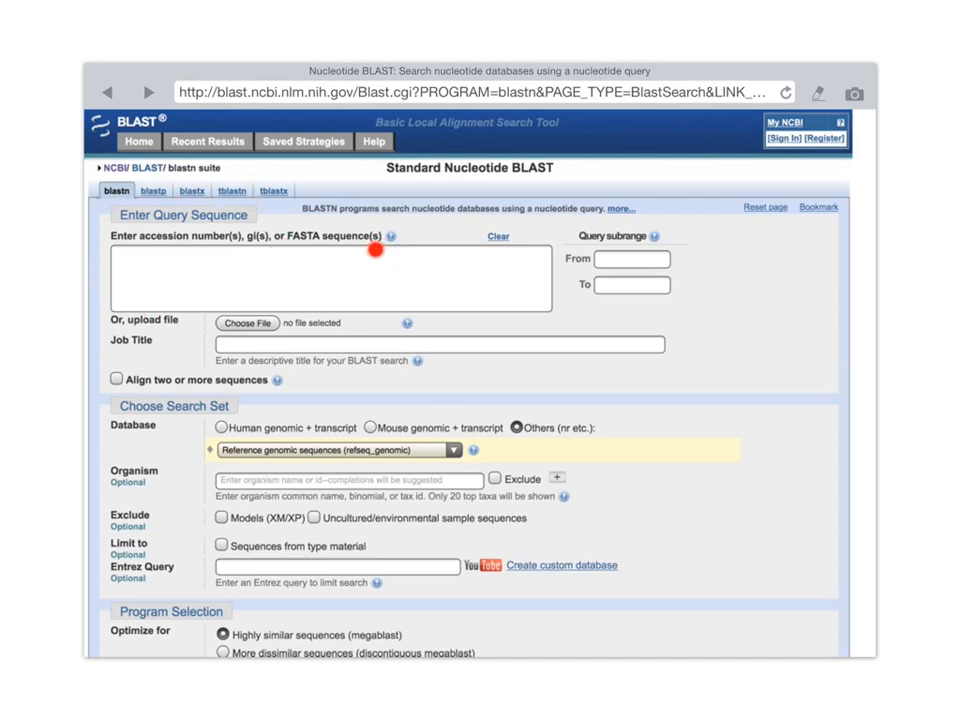
{"action": "mouse_move", "coordinate": [113, 252]}
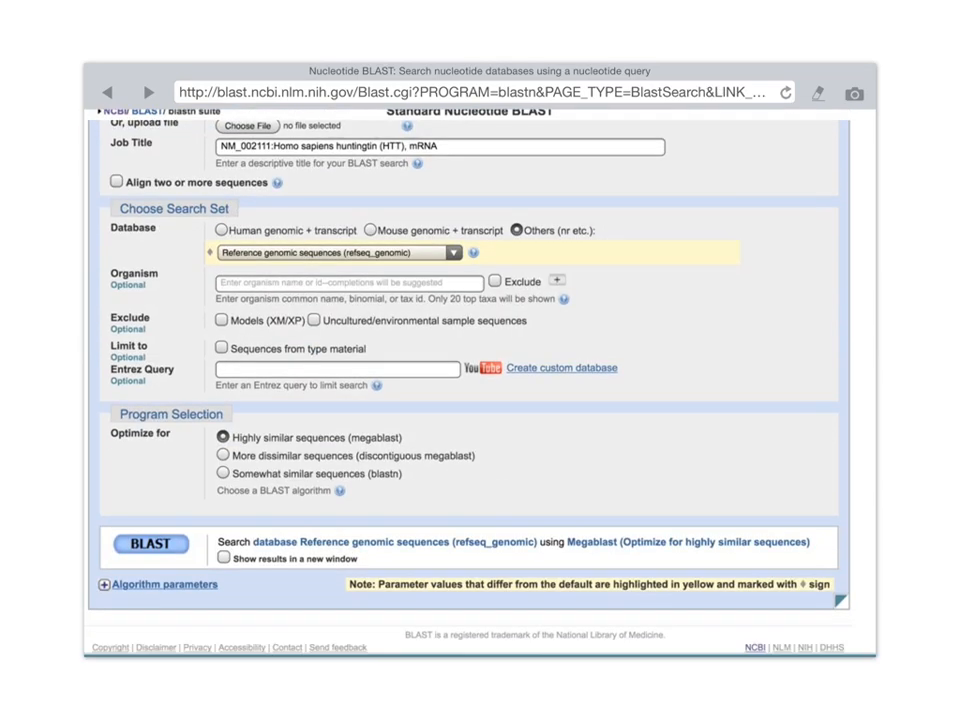
- Scroll up the form showing the NM_002111 query set for megablast on refseq_genomic
{"action": "scroll", "scroll_direction": "up", "scroll_amount": 3}
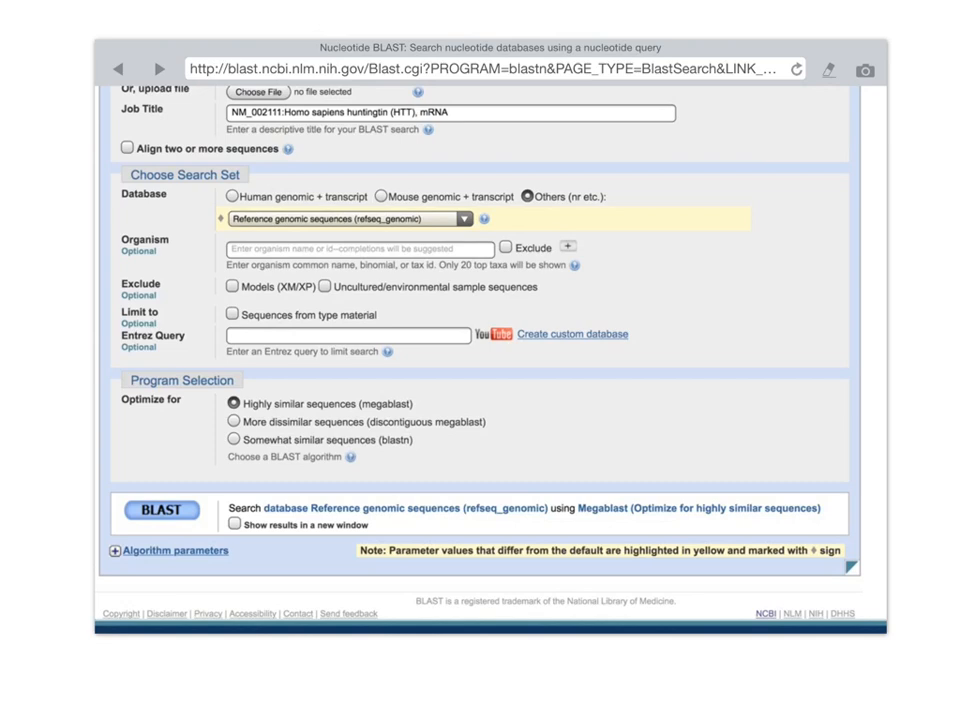
- Submit the huntingtin NM_002111 megablast search with the BLAST button
{"action": "left_click", "coordinate": [158, 510]}
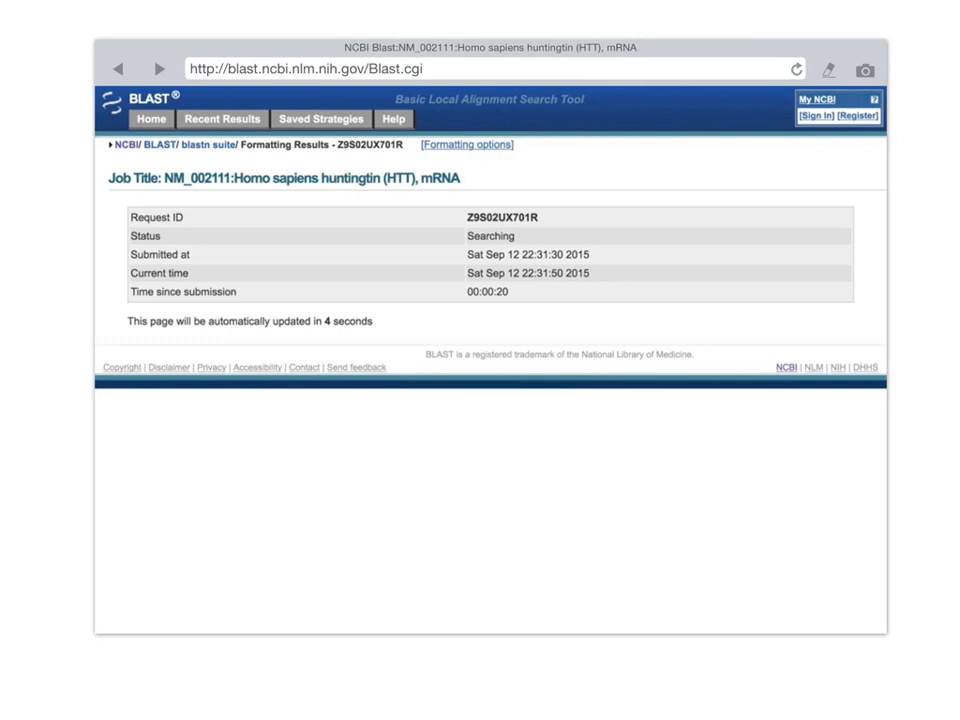
- Open Recent Results to see the running huntingtin megablast job beside two finished blastn jobs
{"action": "left_click", "coordinate": [222, 118]}
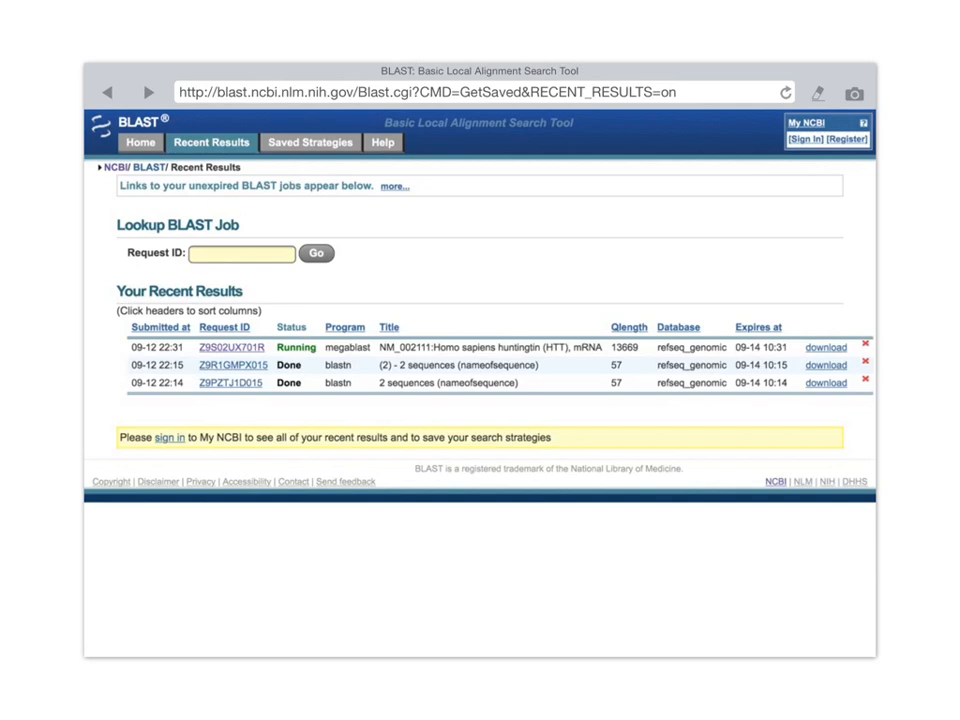
{"action": "left_click", "coordinate": [229, 365]}
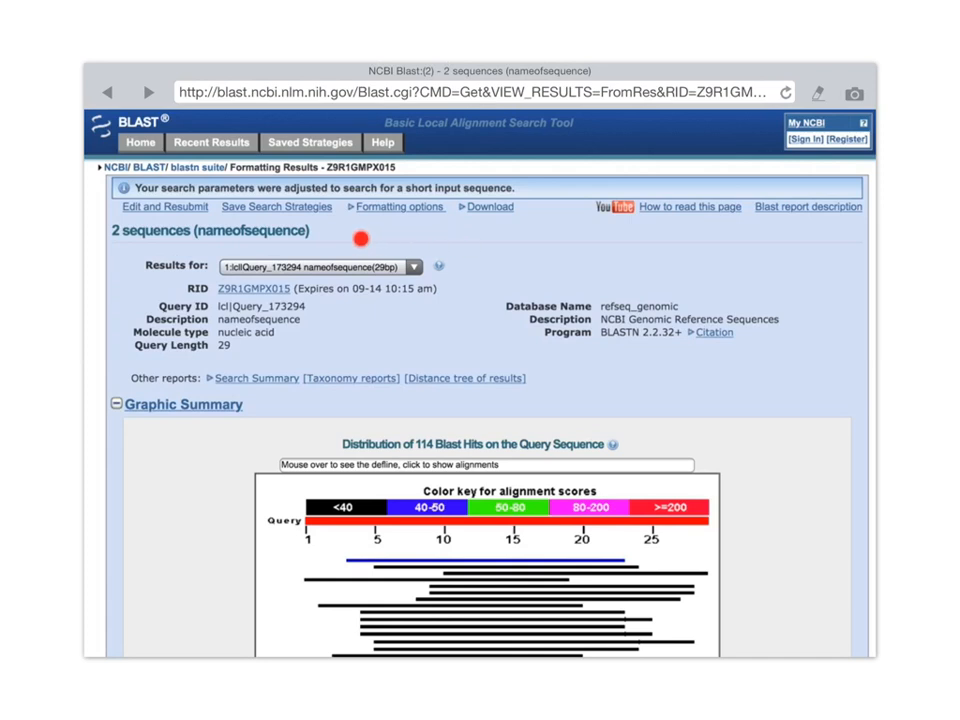
{"action": "mouse_move", "coordinate": [196, 265]}
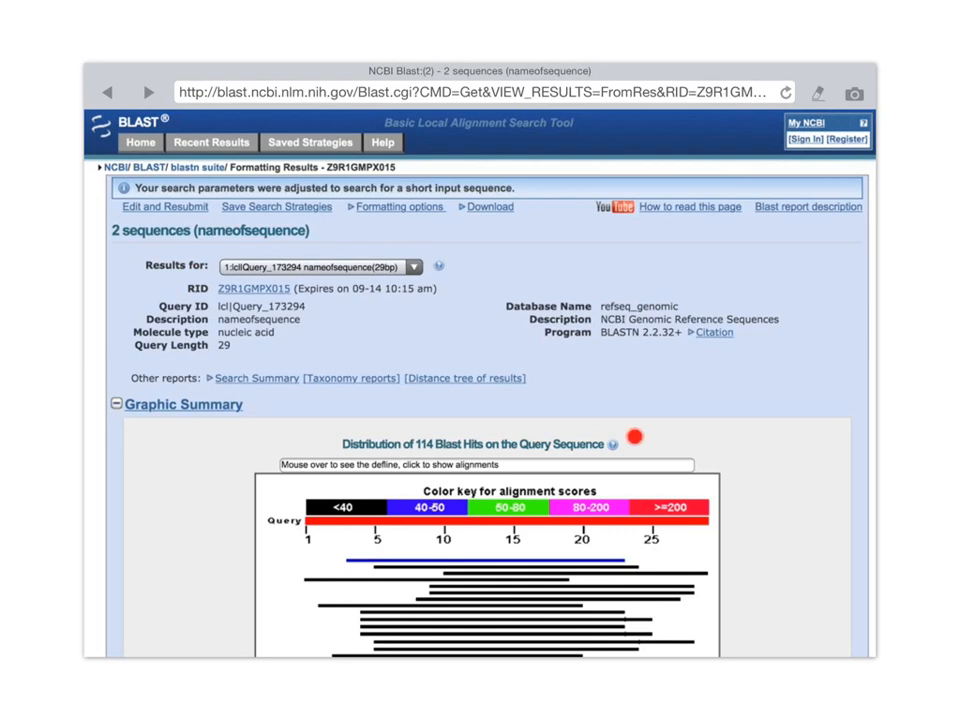
{"action": "mouse_move", "coordinate": [457, 464]}
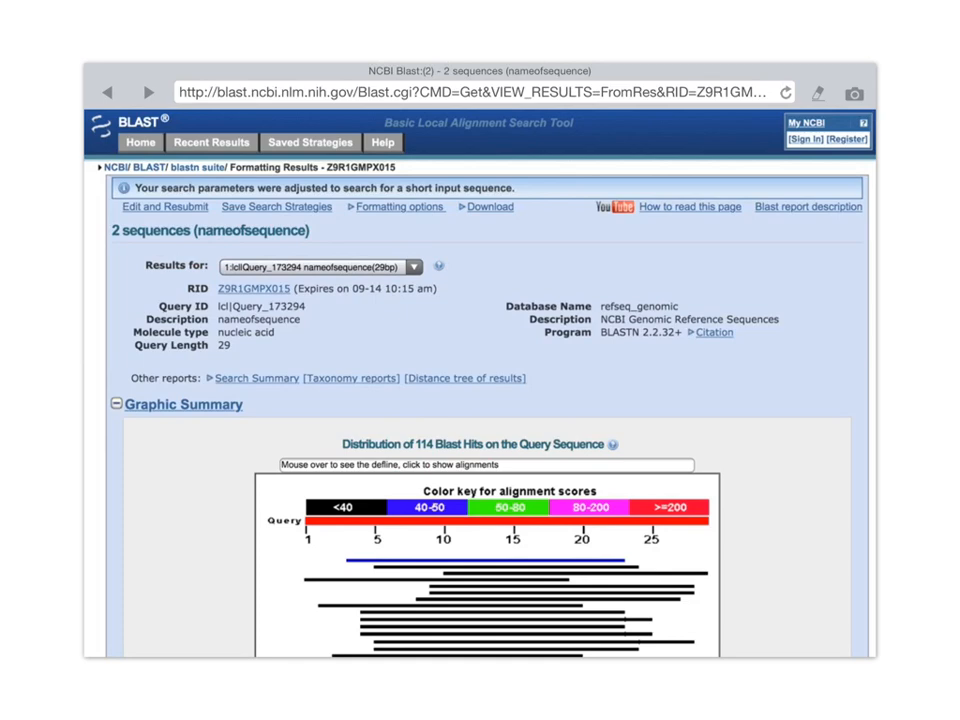
{"action": "scroll", "scroll_direction": "down", "scroll_amount": 3}
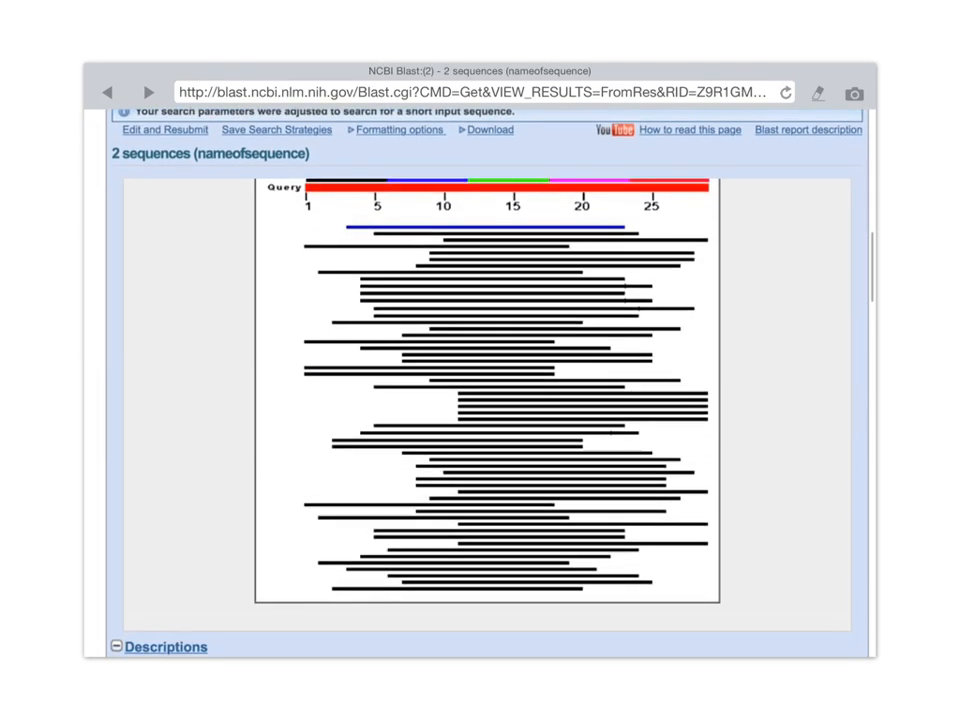
{"action": "scroll", "scroll_direction": "up", "scroll_amount": 3}
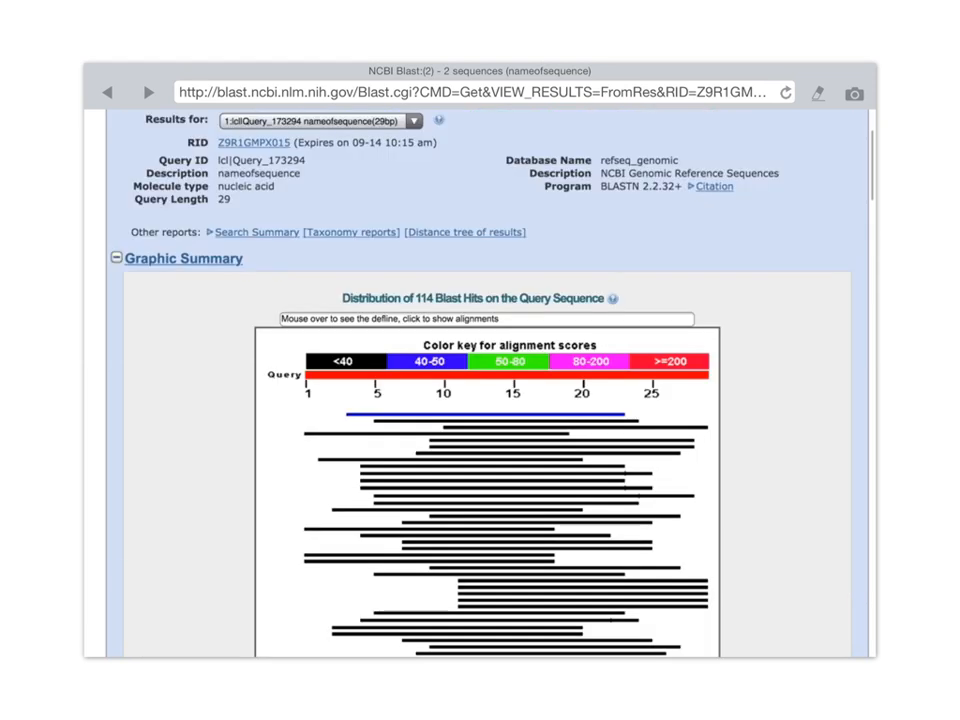
{"action": "mouse_move", "coordinate": [672, 570]}
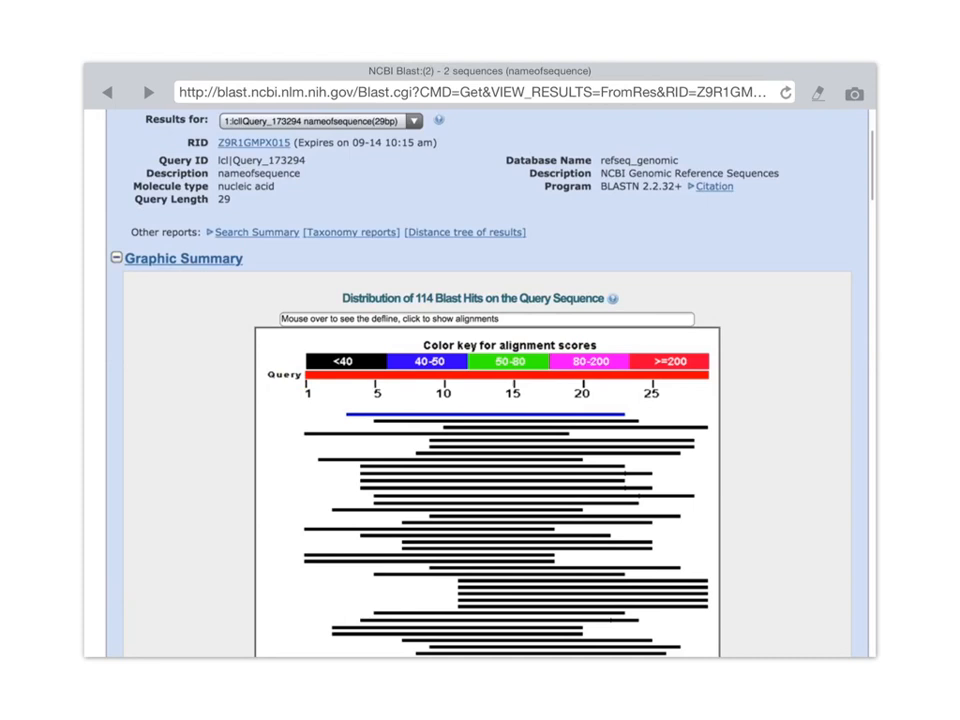
{"action": "mouse_move", "coordinate": [243, 176]}
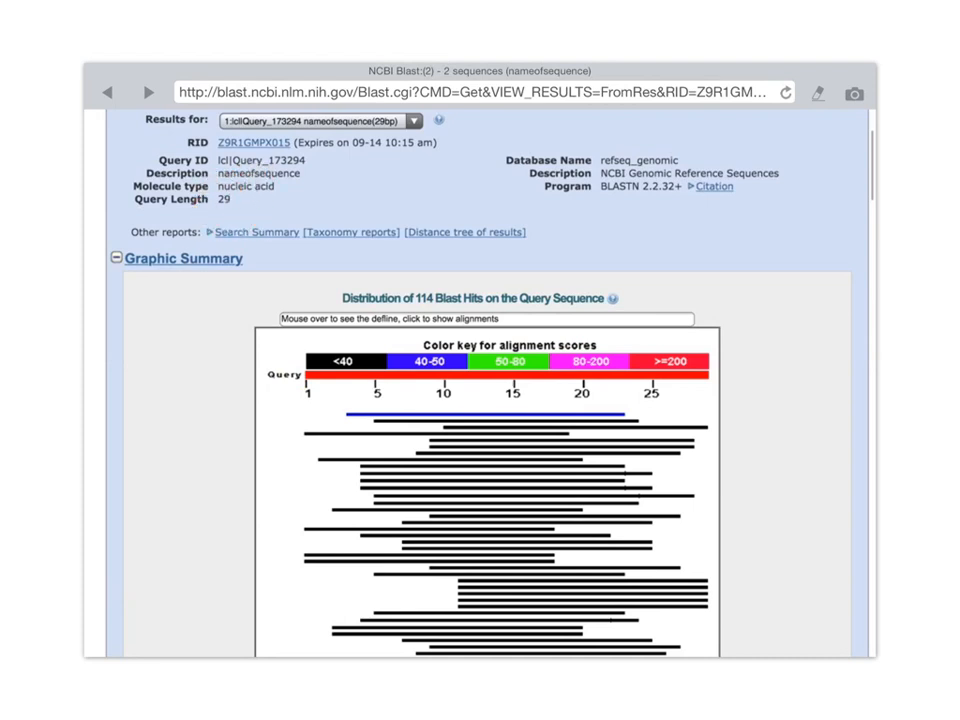
{"action": "mouse_move", "coordinate": [590, 432]}
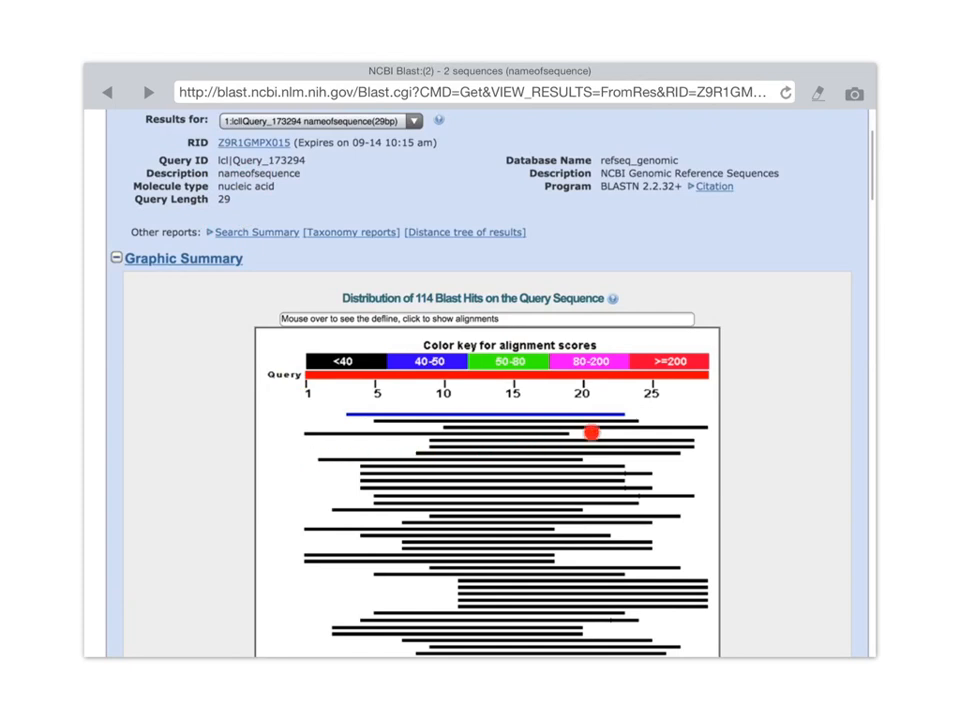
{"action": "mouse_move", "coordinate": [348, 410]}
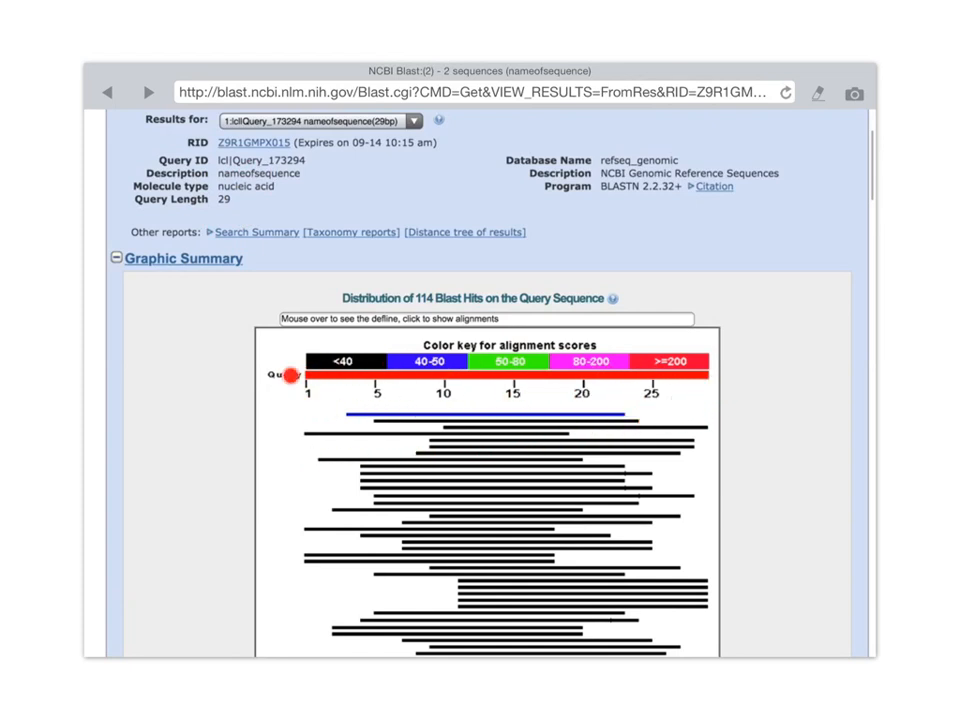
{"action": "mouse_move", "coordinate": [570, 432]}
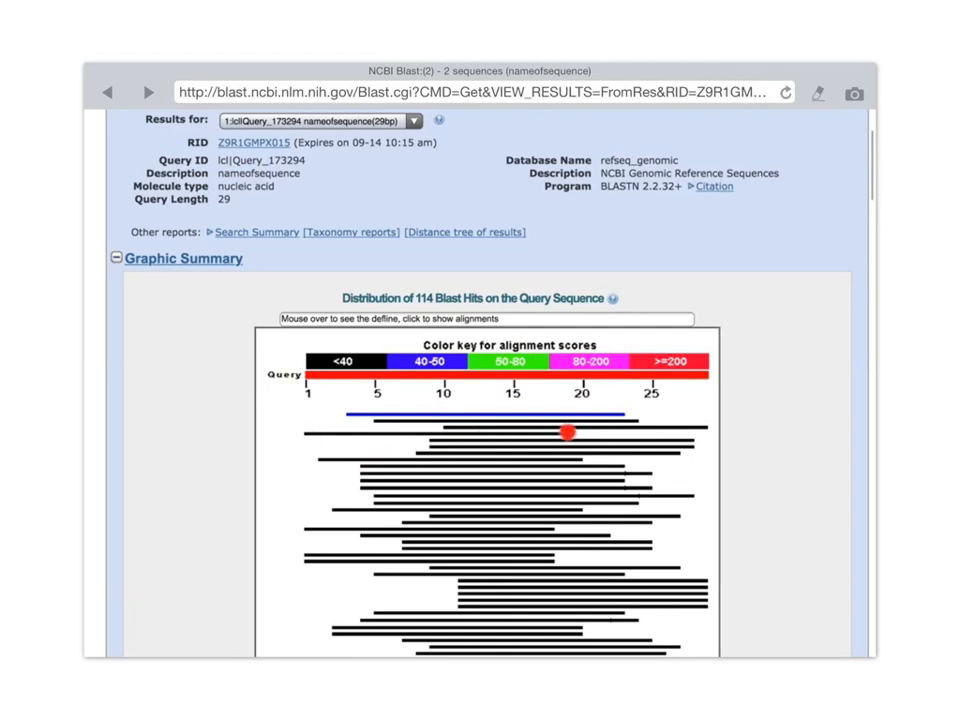
{"action": "mouse_move", "coordinate": [624, 440]}
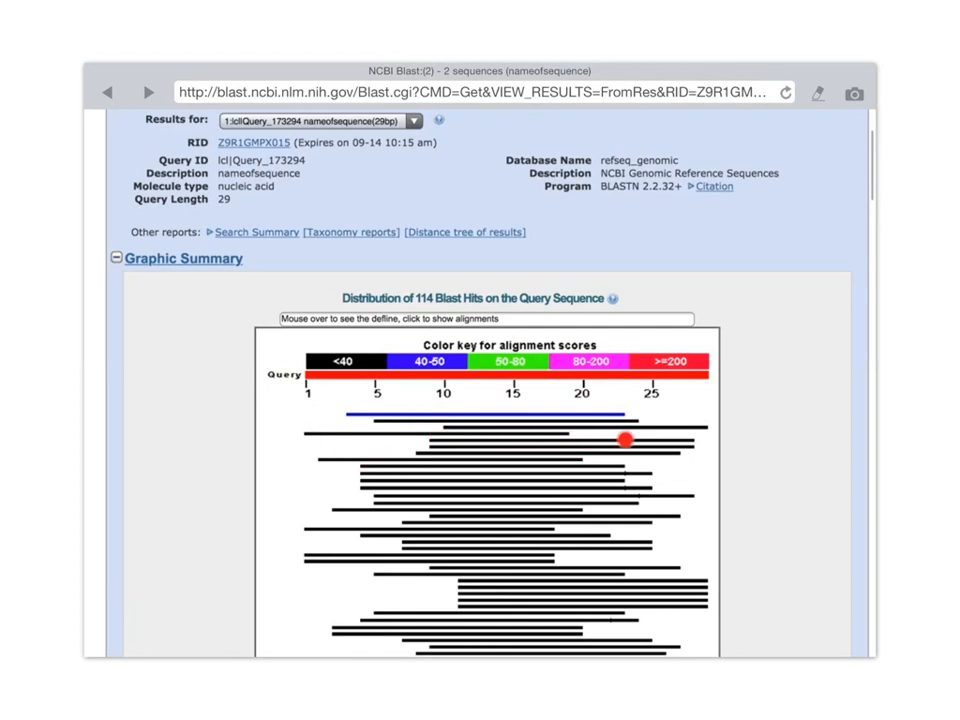
{"action": "mouse_move", "coordinate": [415, 458]}
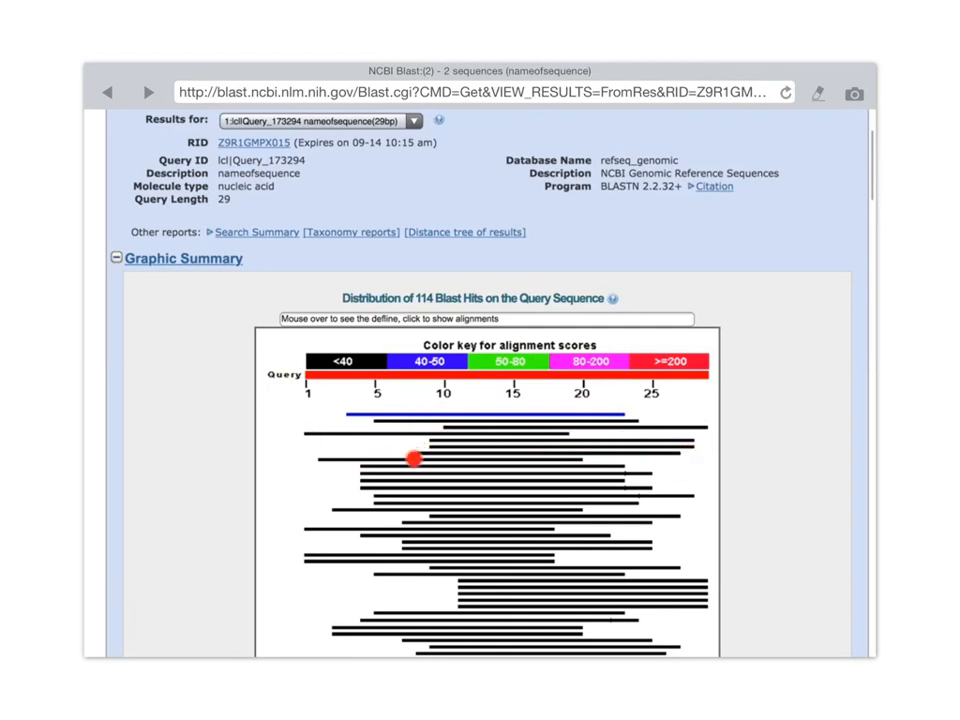
{"action": "mouse_move", "coordinate": [575, 464]}
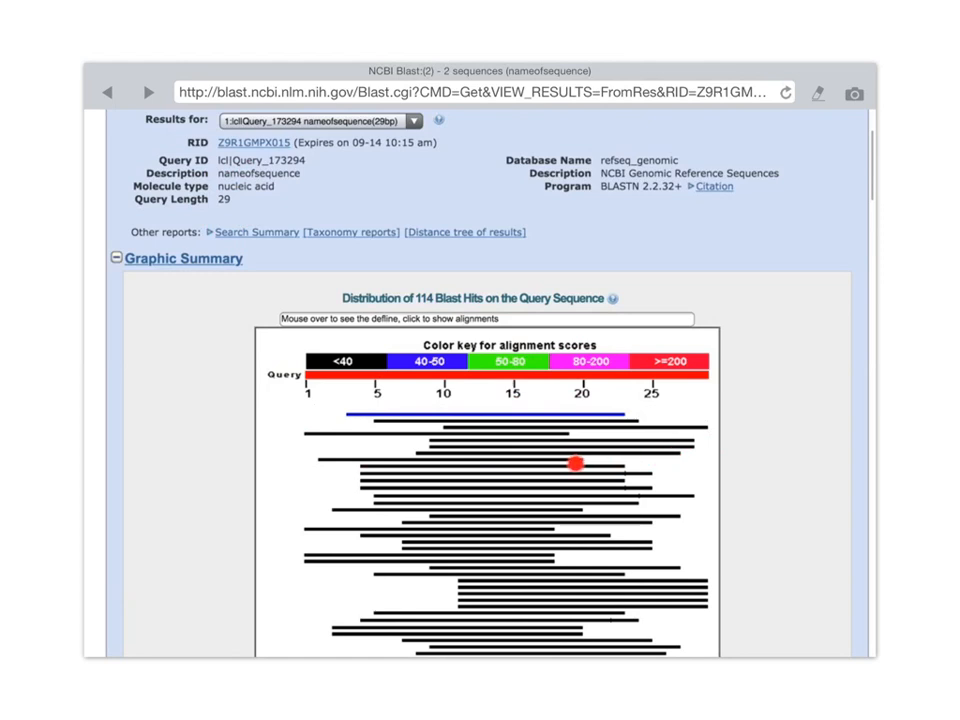
{"action": "mouse_move", "coordinate": [469, 459]}
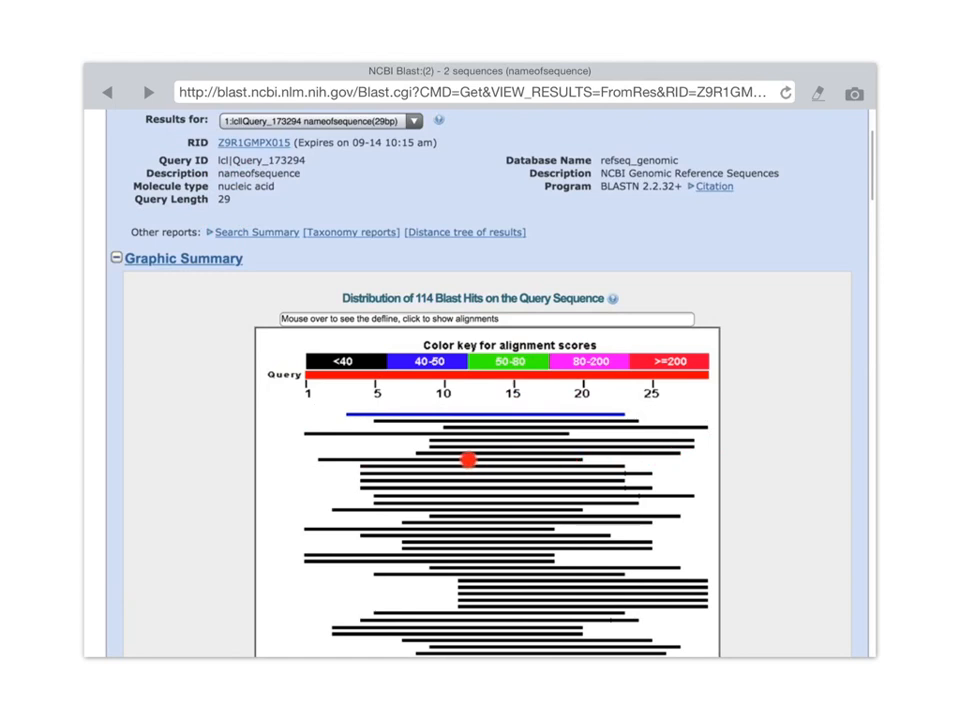
{"action": "mouse_move", "coordinate": [322, 447]}
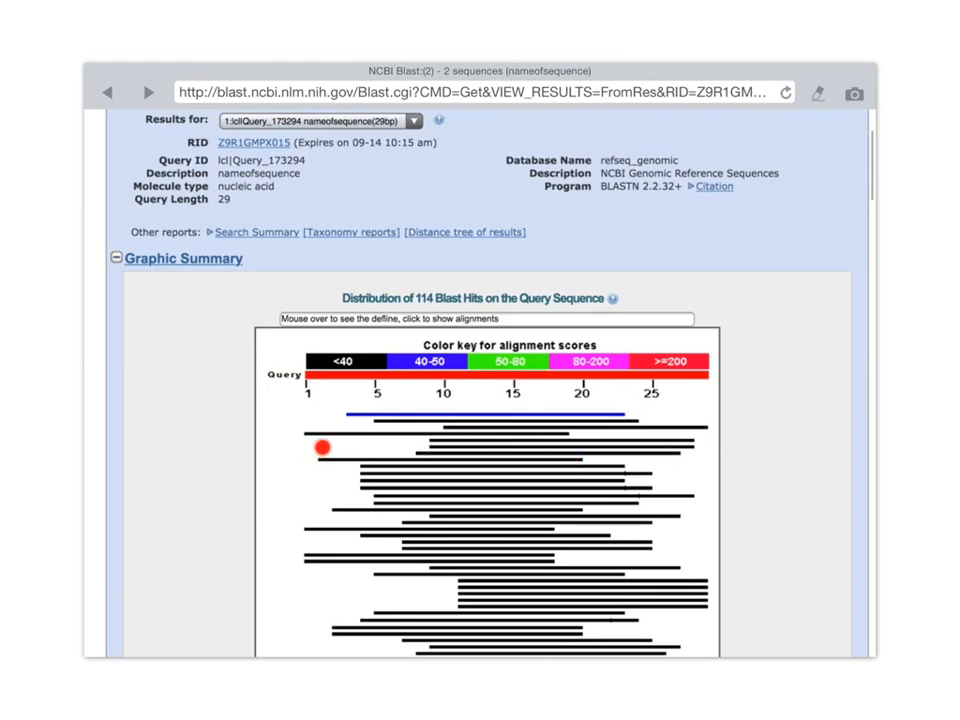
{"action": "mouse_move", "coordinate": [393, 463]}
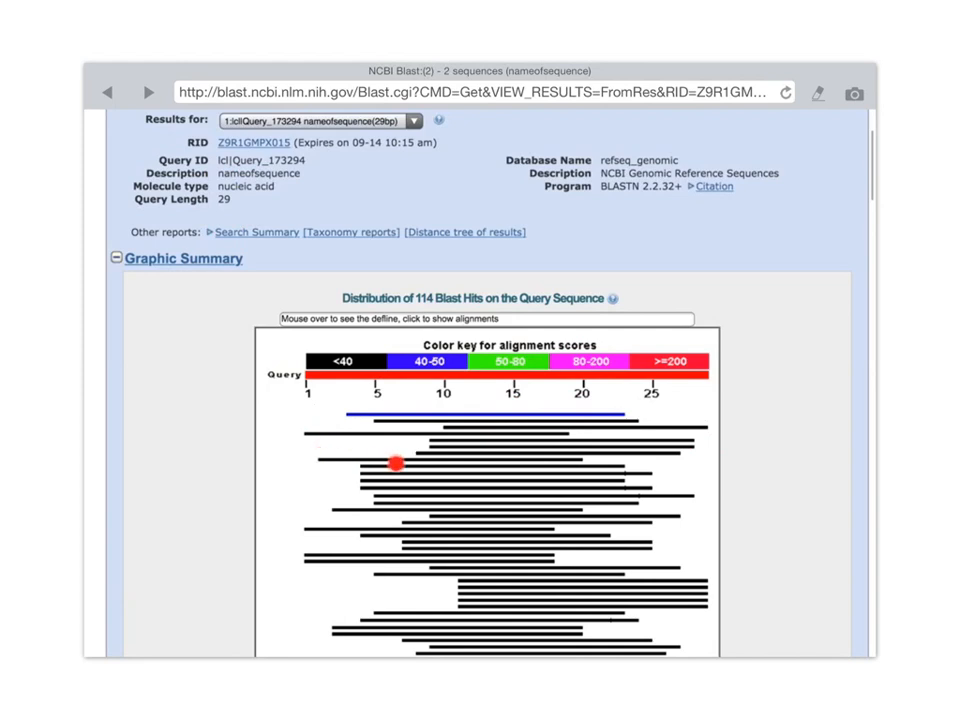
{"action": "mouse_move", "coordinate": [588, 399]}
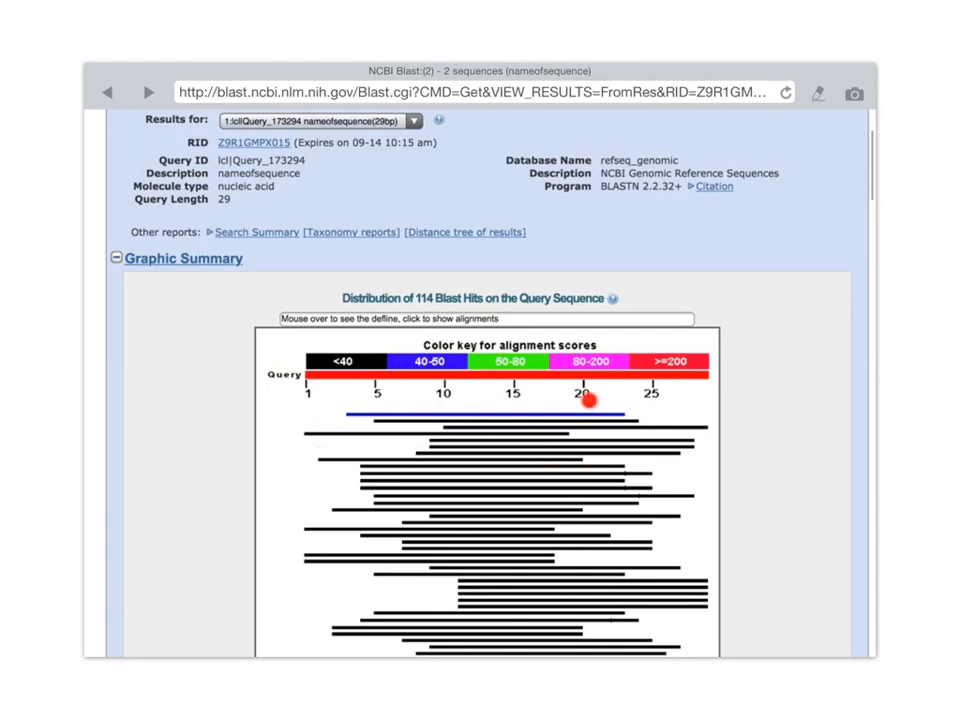
{"action": "mouse_move", "coordinate": [584, 463]}
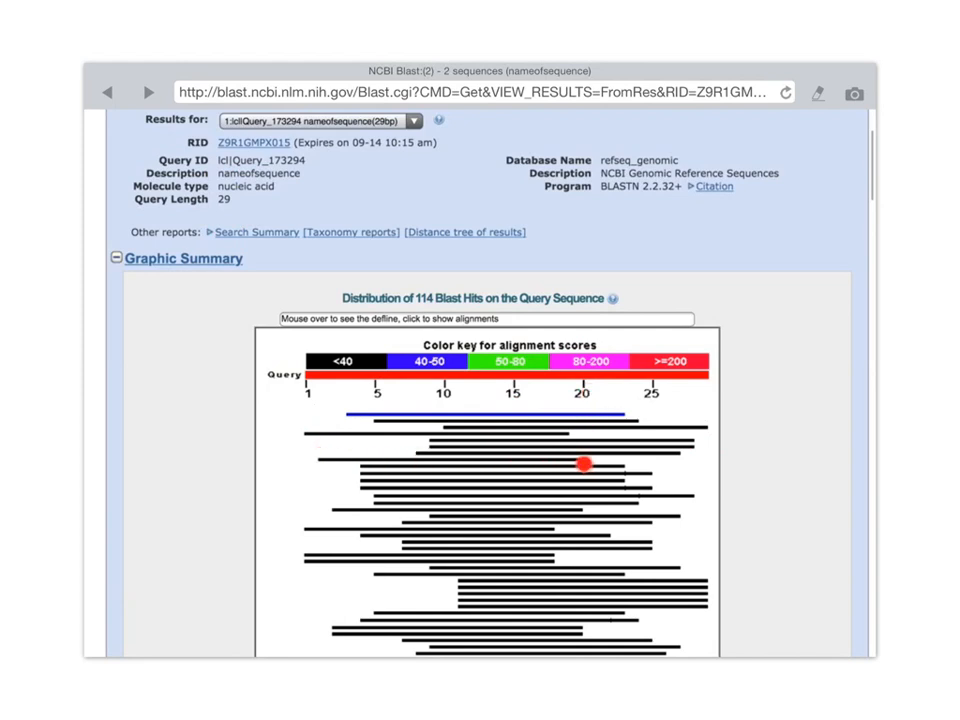
{"action": "mouse_move", "coordinate": [575, 521]}
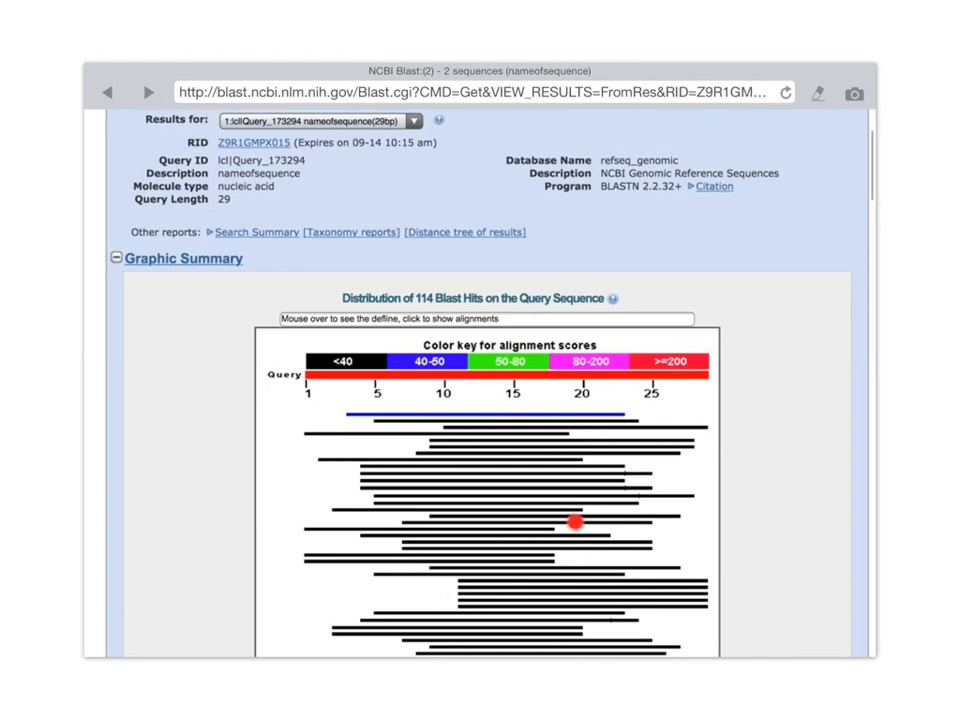
{"action": "mouse_move", "coordinate": [677, 388]}
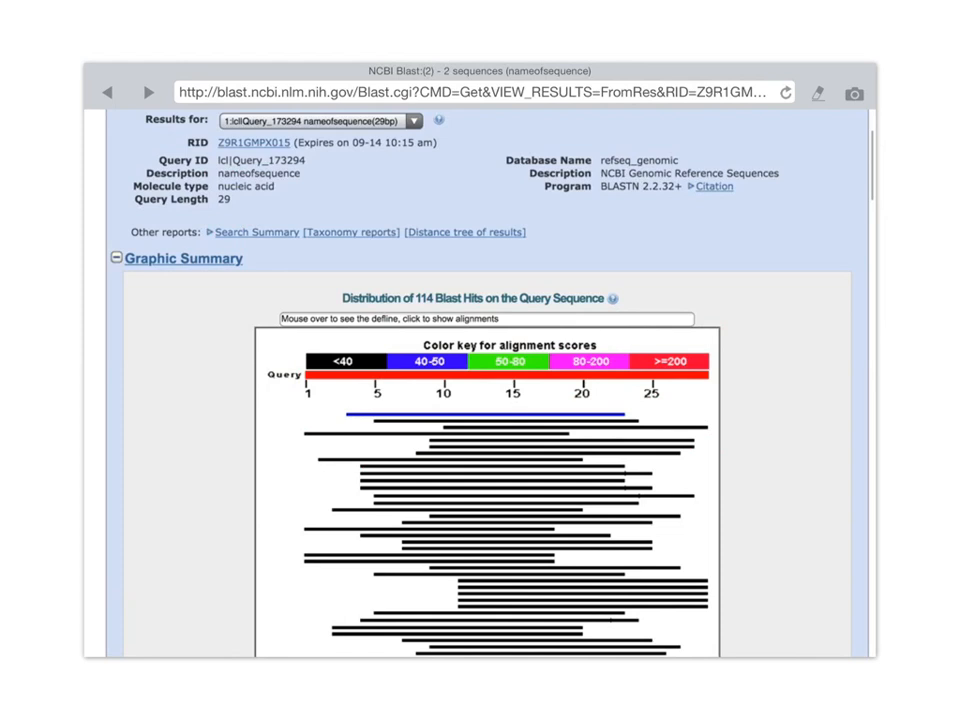
{"action": "mouse_move", "coordinate": [665, 347]}
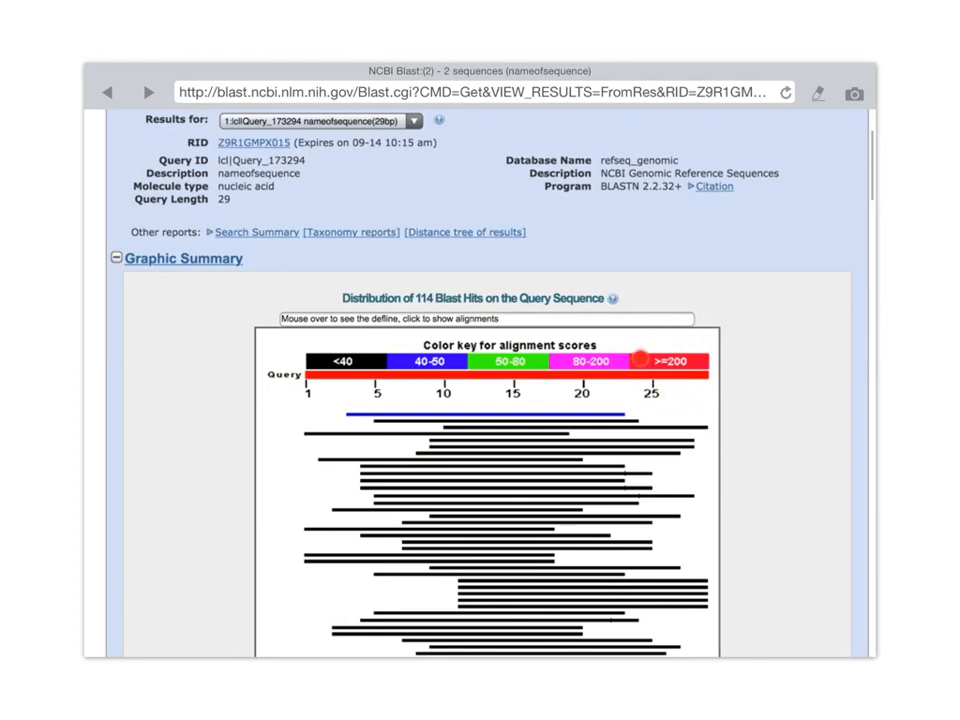
{"action": "mouse_move", "coordinate": [679, 408]}
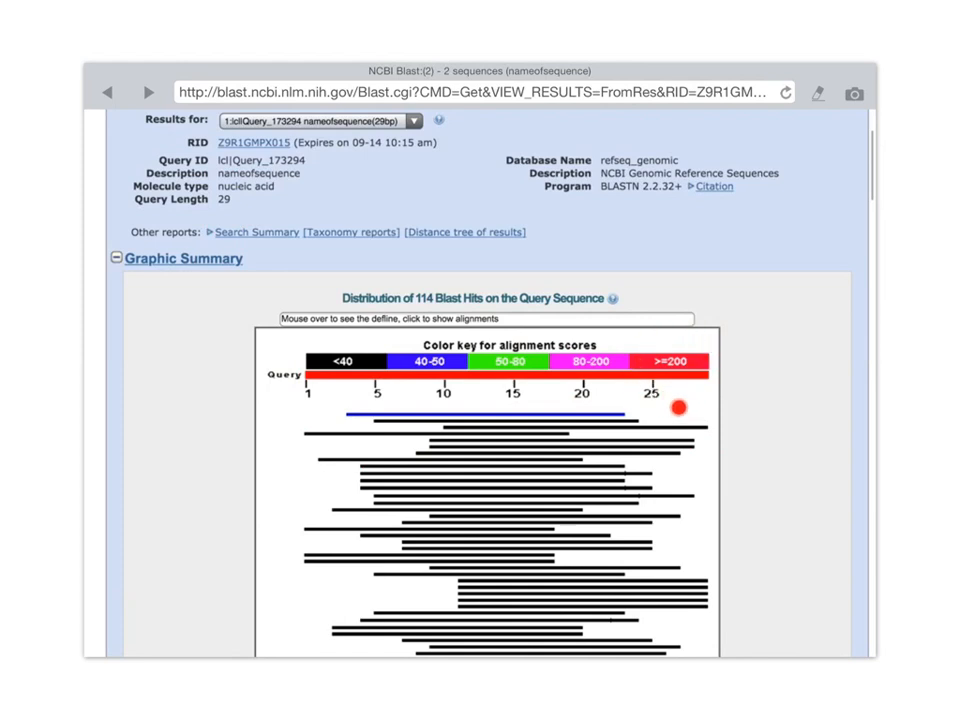
{"action": "mouse_move", "coordinate": [680, 407]}
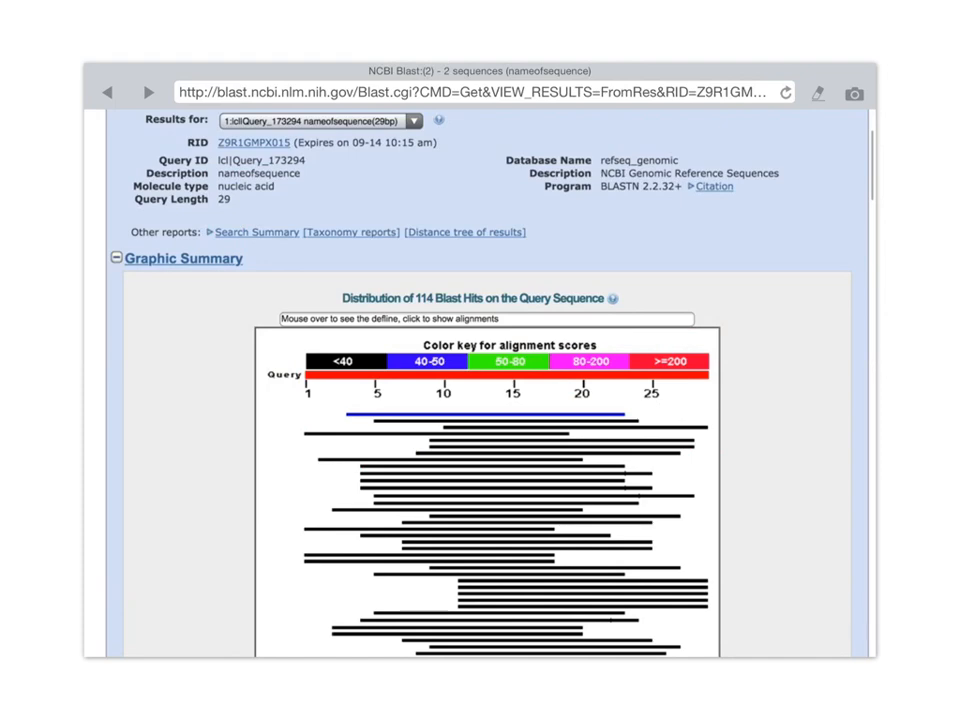
{"action": "scroll", "scroll_direction": "down", "scroll_amount": 3}
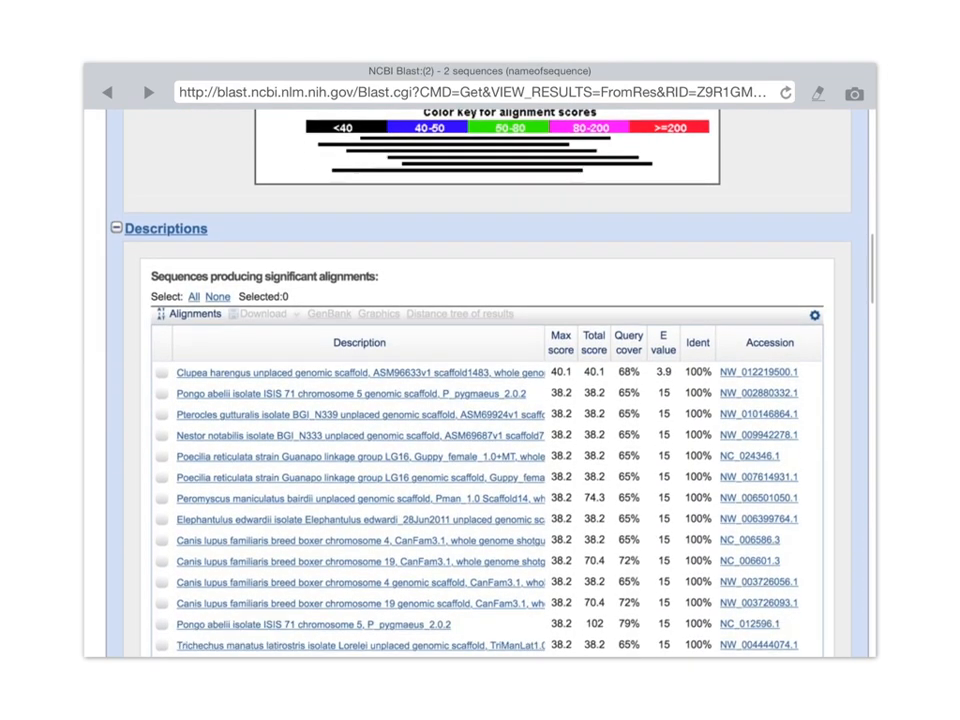
{"action": "scroll", "scroll_direction": "down", "scroll_amount": 3}
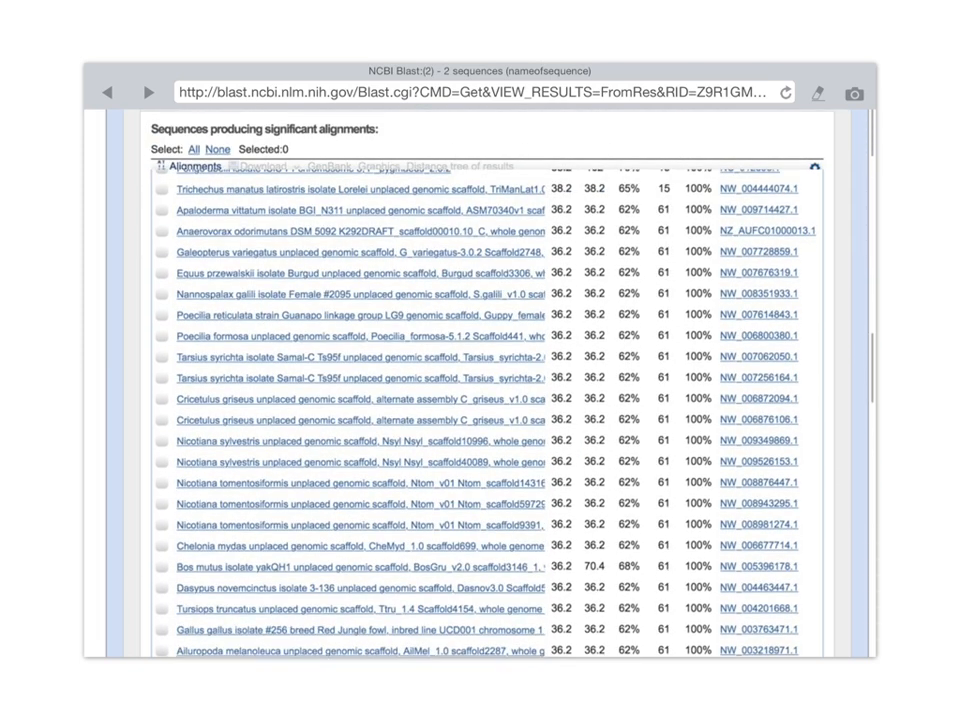
{"action": "scroll", "scroll_direction": "up", "scroll_amount": 3}
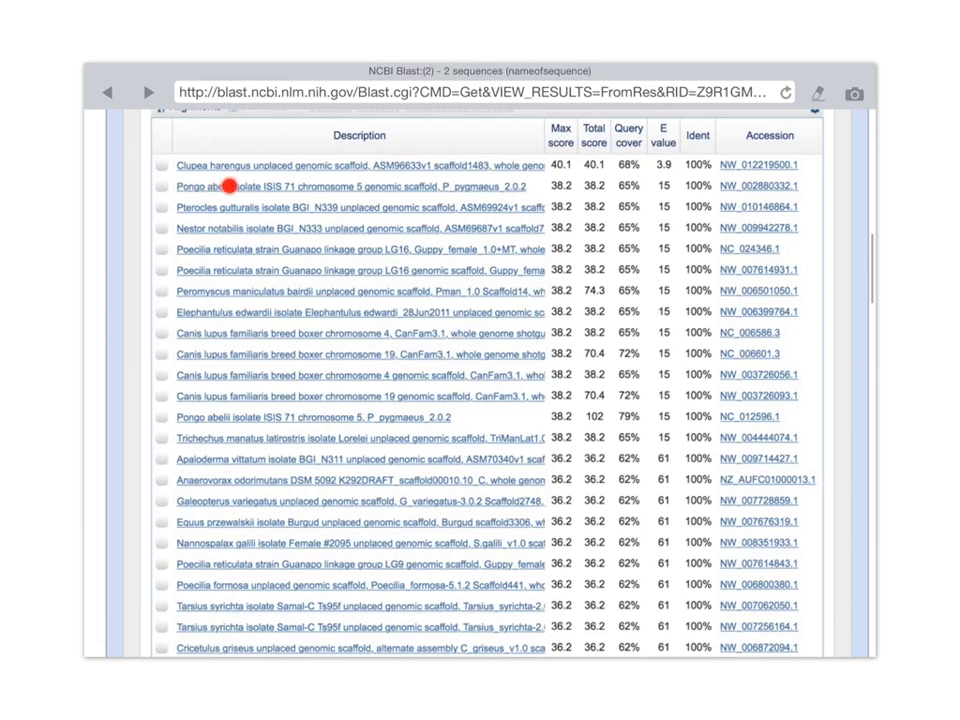
{"action": "mouse_move", "coordinate": [292, 180]}
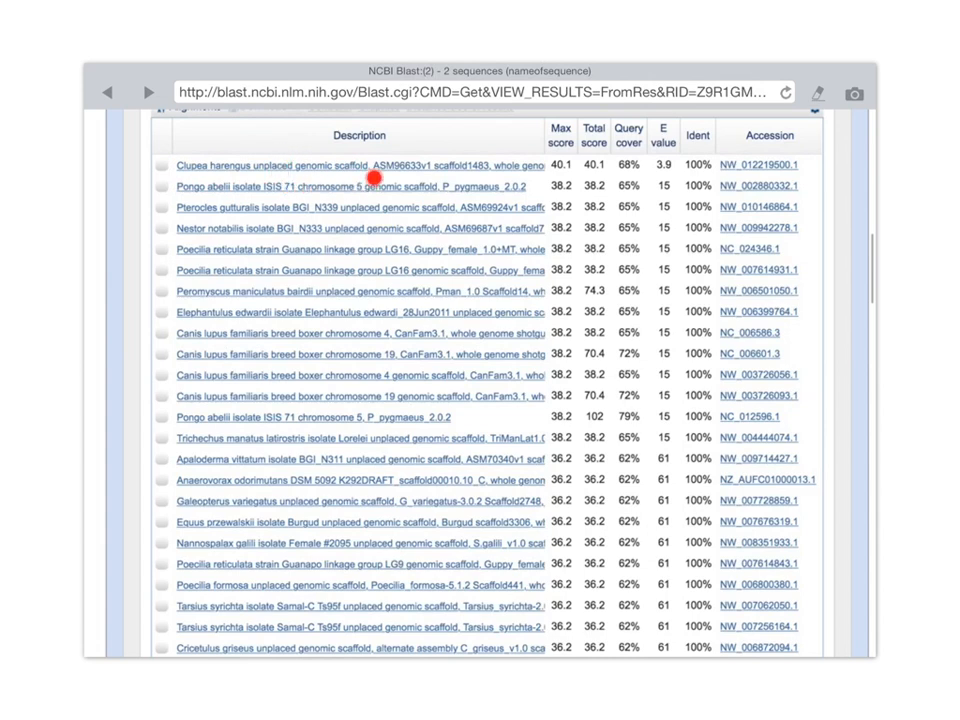
{"action": "mouse_move", "coordinate": [570, 183]}
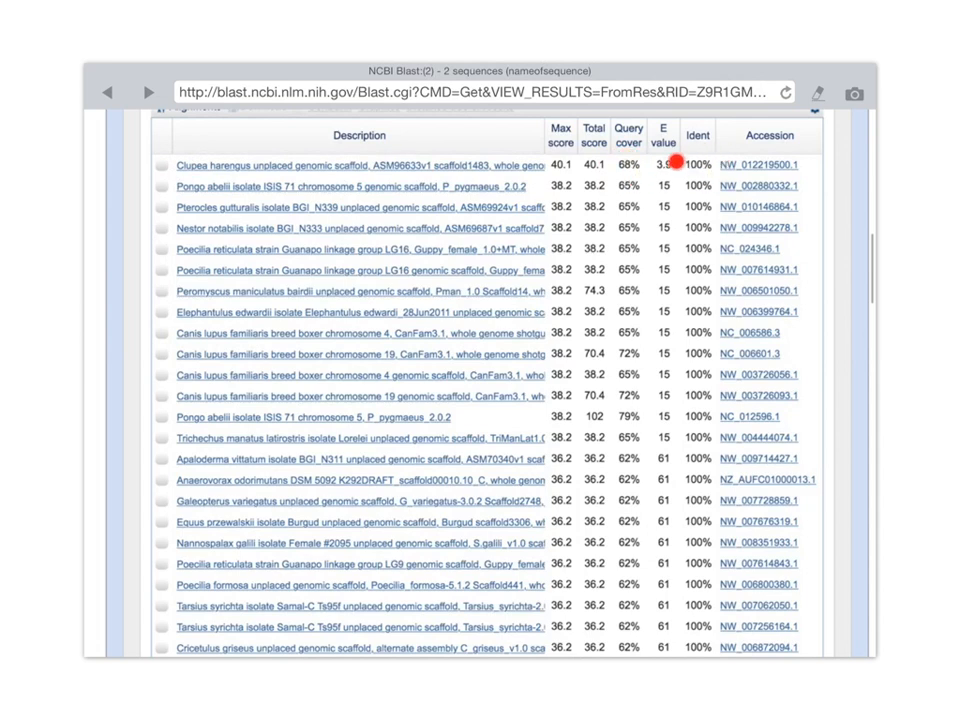
{"action": "mouse_move", "coordinate": [681, 163]}
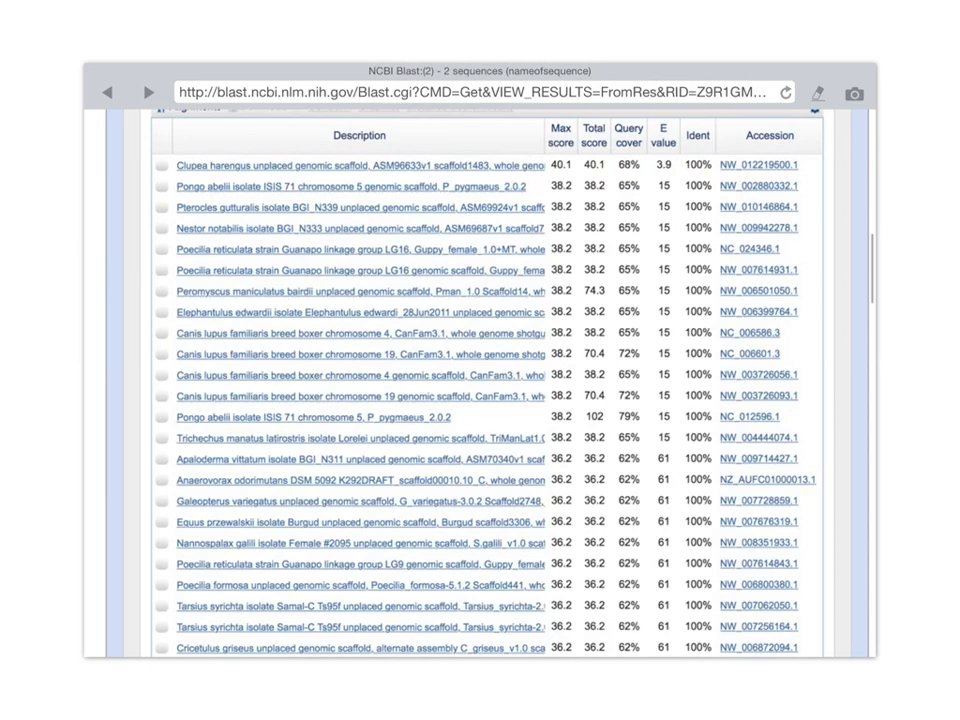
- Scroll past the Descriptions table to the Clupea harengus scaffold alignment (20/20 identities)
{"action": "scroll", "scroll_direction": "down", "scroll_amount": 3}
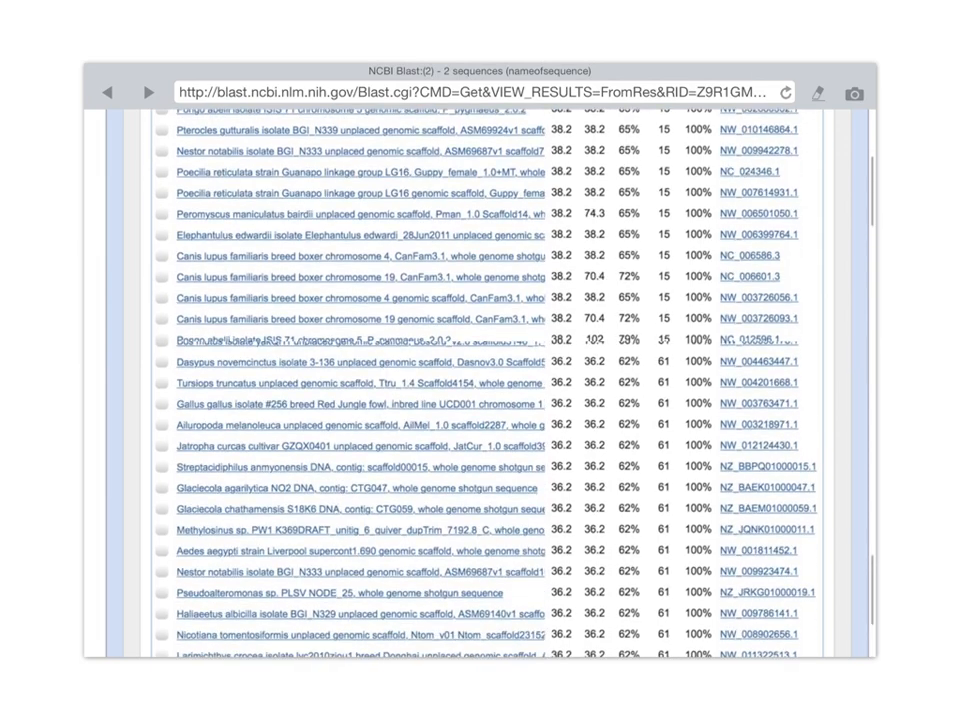
{"action": "scroll", "scroll_direction": "down", "scroll_amount": 3}
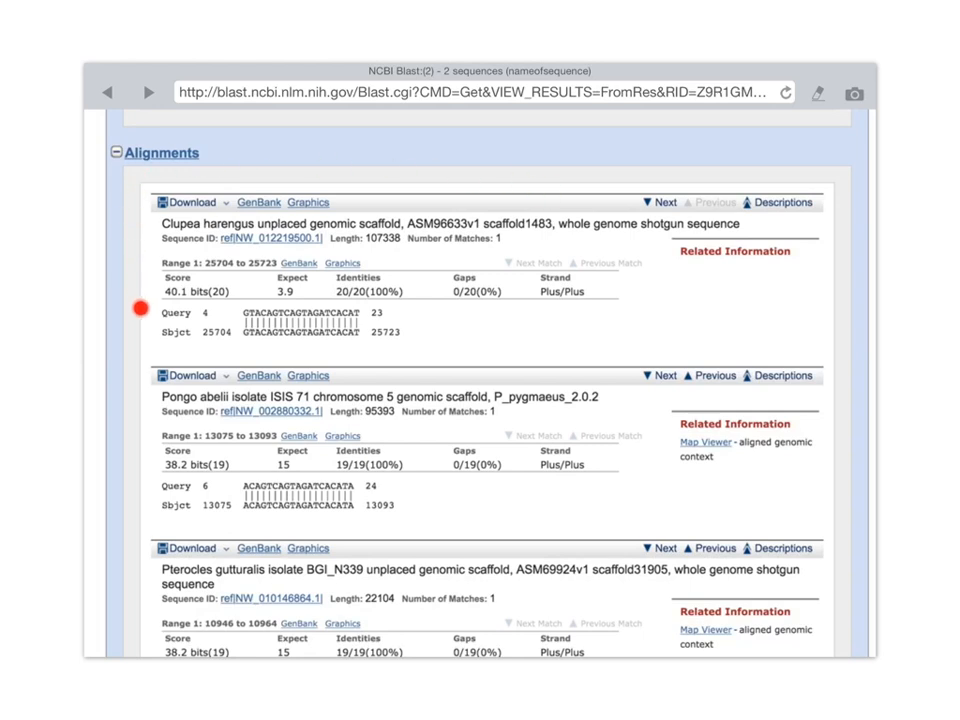
{"action": "mouse_move", "coordinate": [852, 176]}
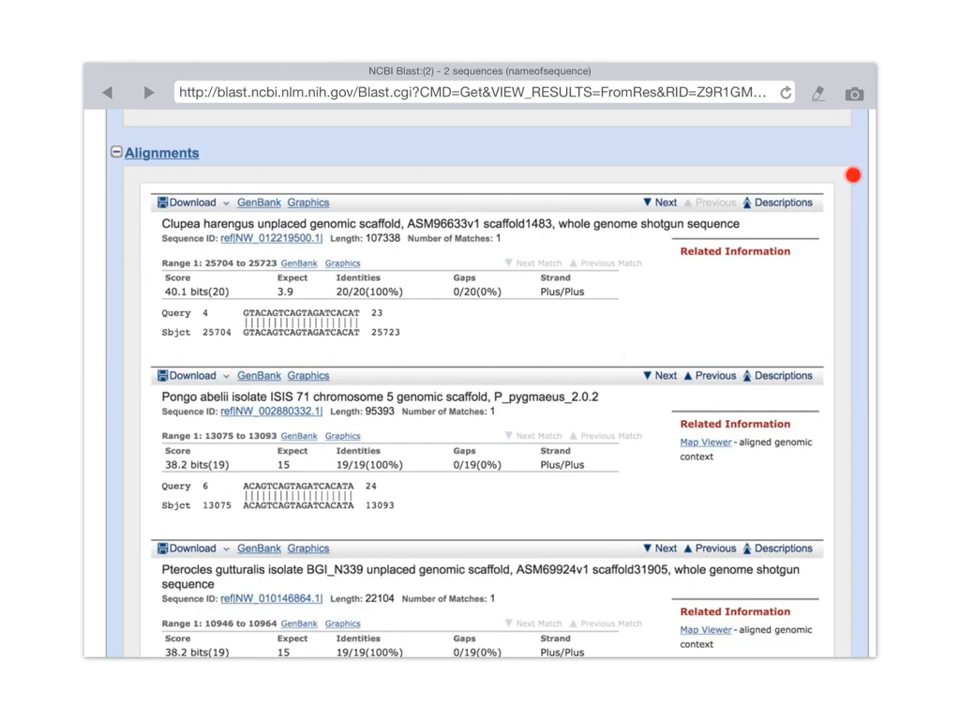
{"action": "mouse_move", "coordinate": [270, 360]}
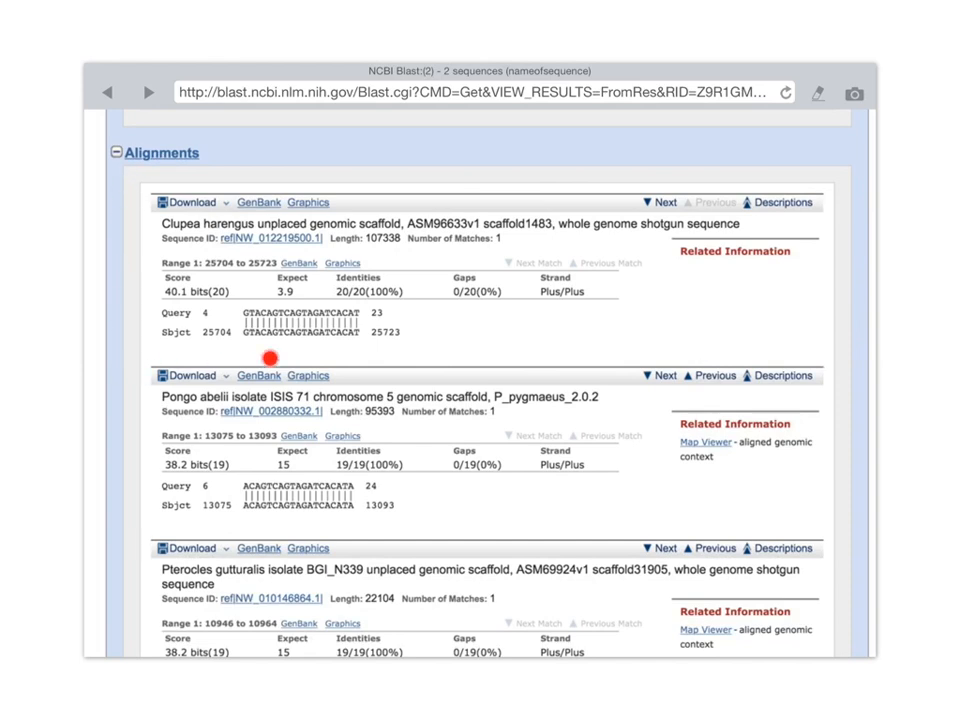
{"action": "mouse_move", "coordinate": [270, 358]}
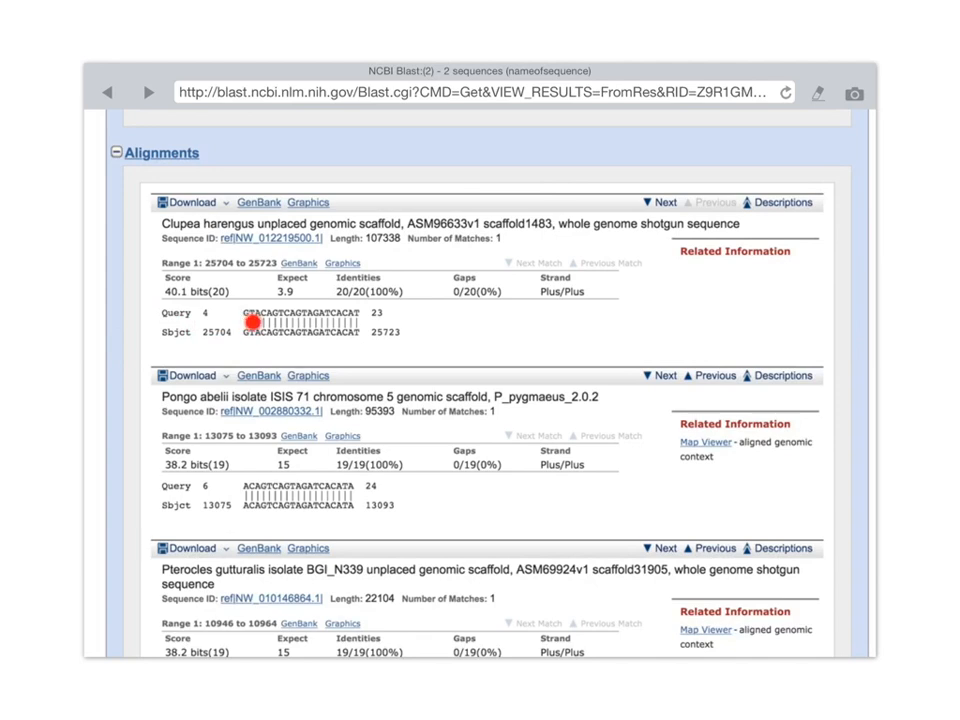
{"action": "mouse_move", "coordinate": [358, 322]}
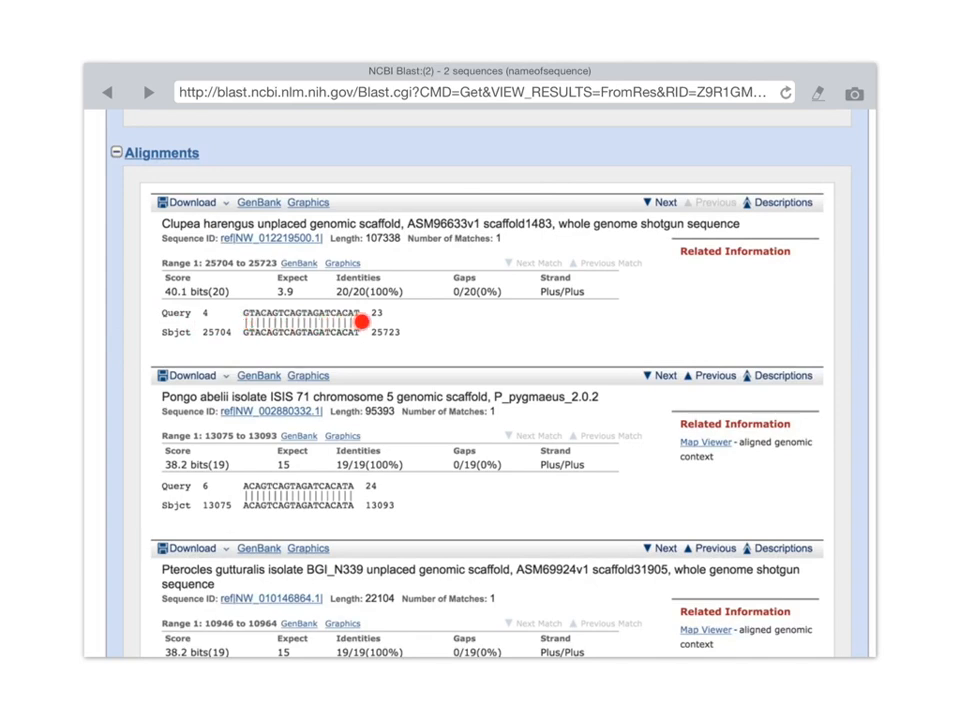
{"action": "mouse_move", "coordinate": [330, 318]}
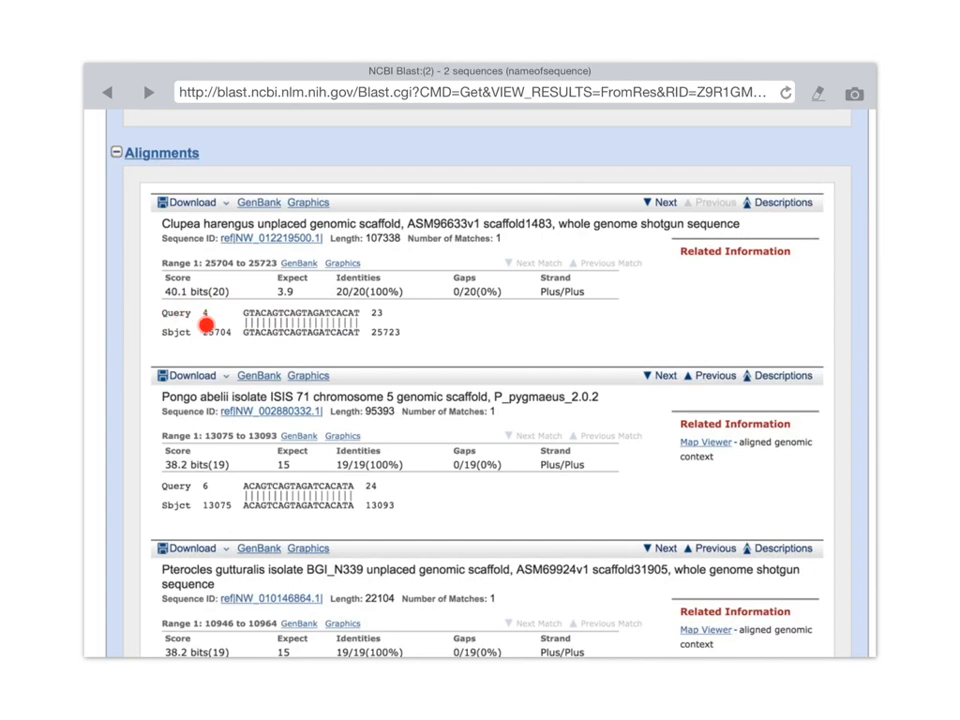
{"action": "mouse_move", "coordinate": [388, 318]}
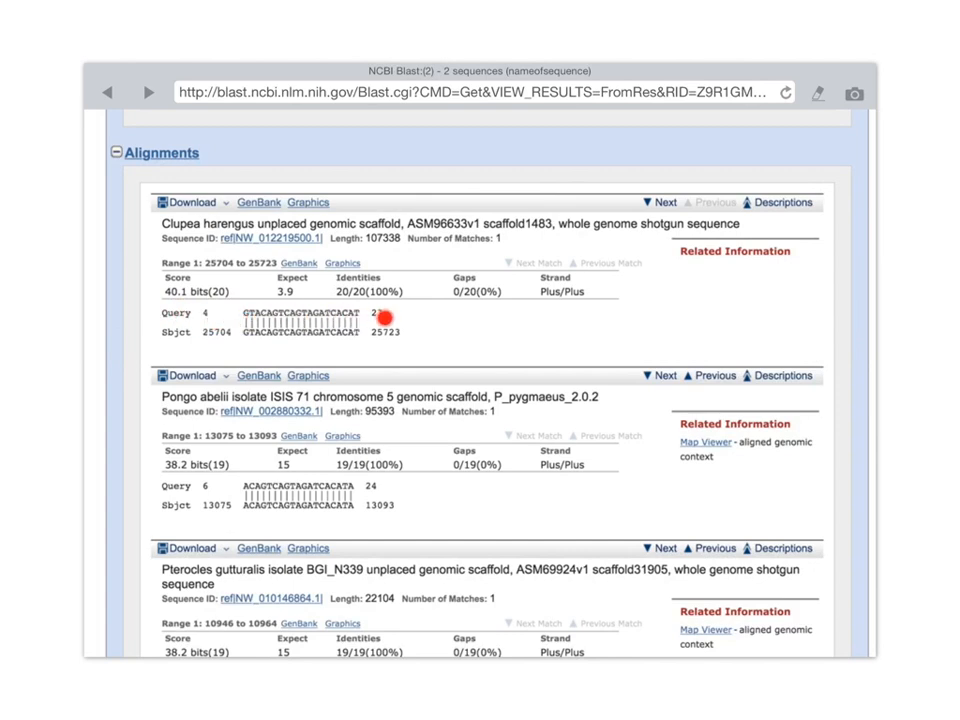
{"action": "mouse_move", "coordinate": [330, 317]}
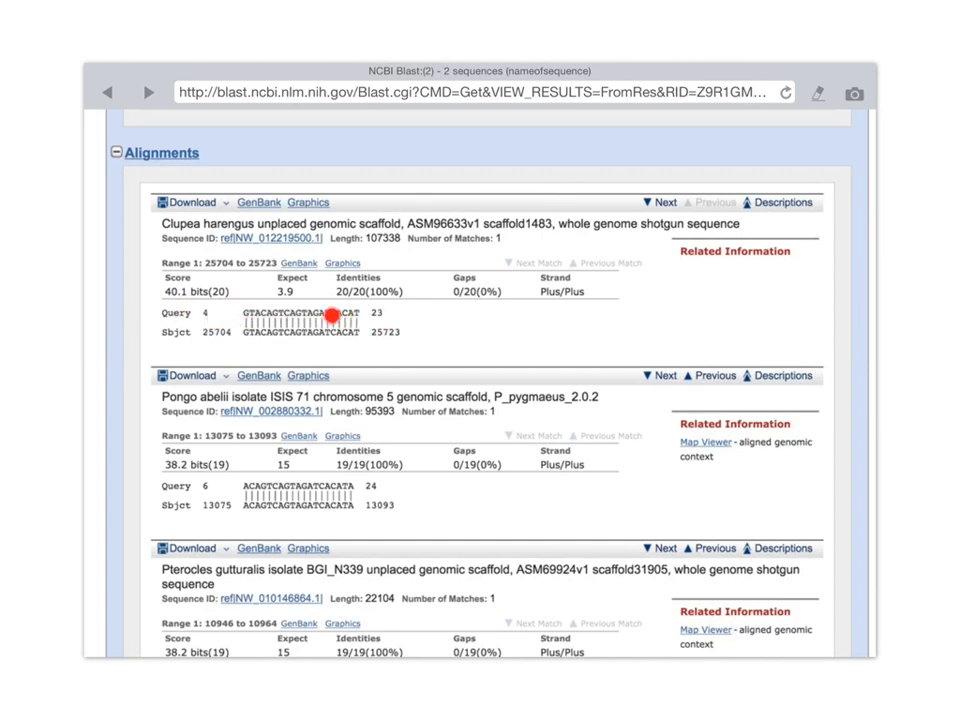
{"action": "mouse_move", "coordinate": [185, 347]}
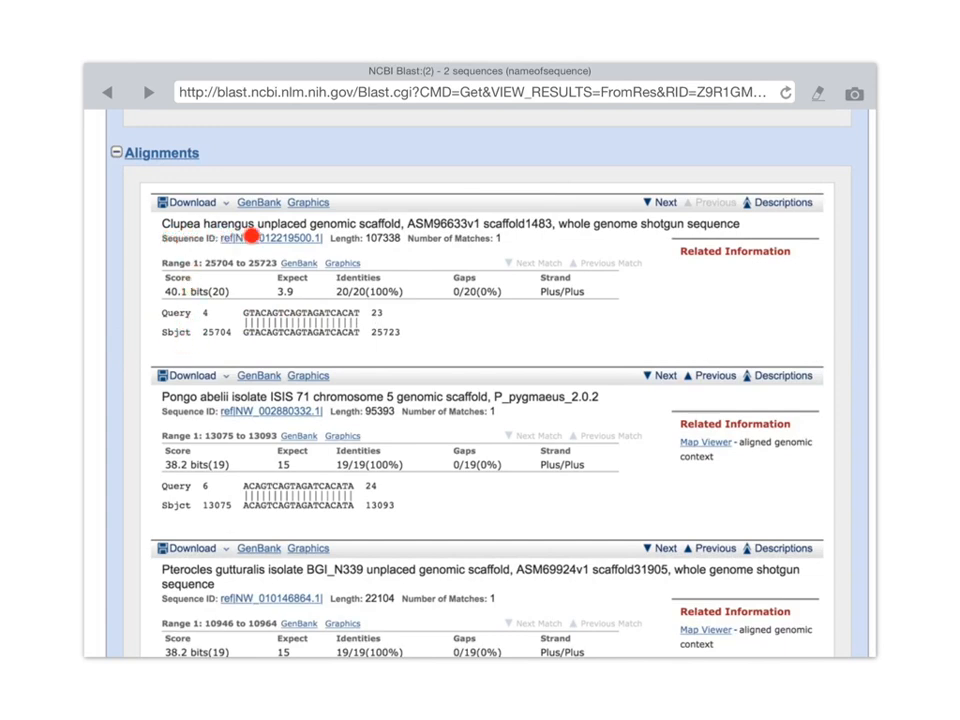
{"action": "mouse_move", "coordinate": [393, 242]}
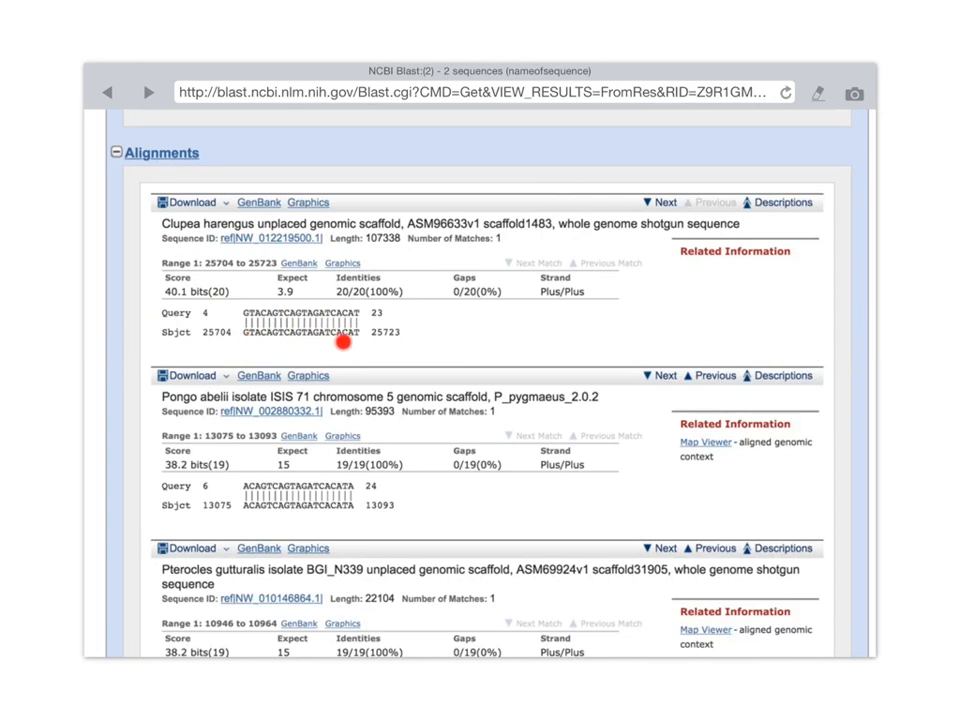
{"action": "mouse_move", "coordinate": [378, 342]}
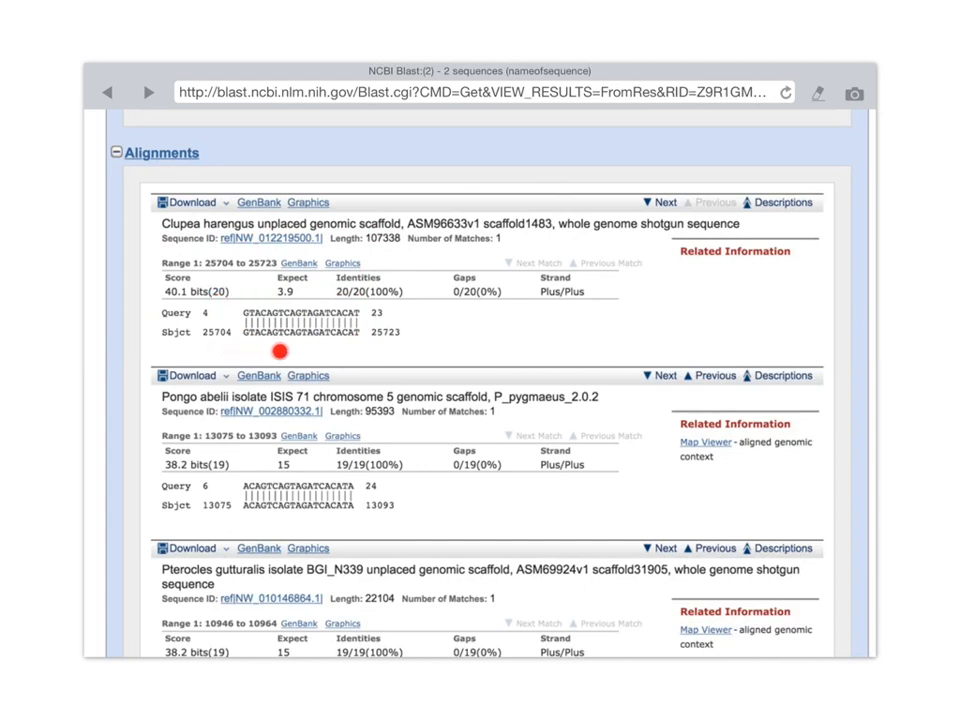
{"action": "mouse_move", "coordinate": [390, 309]}
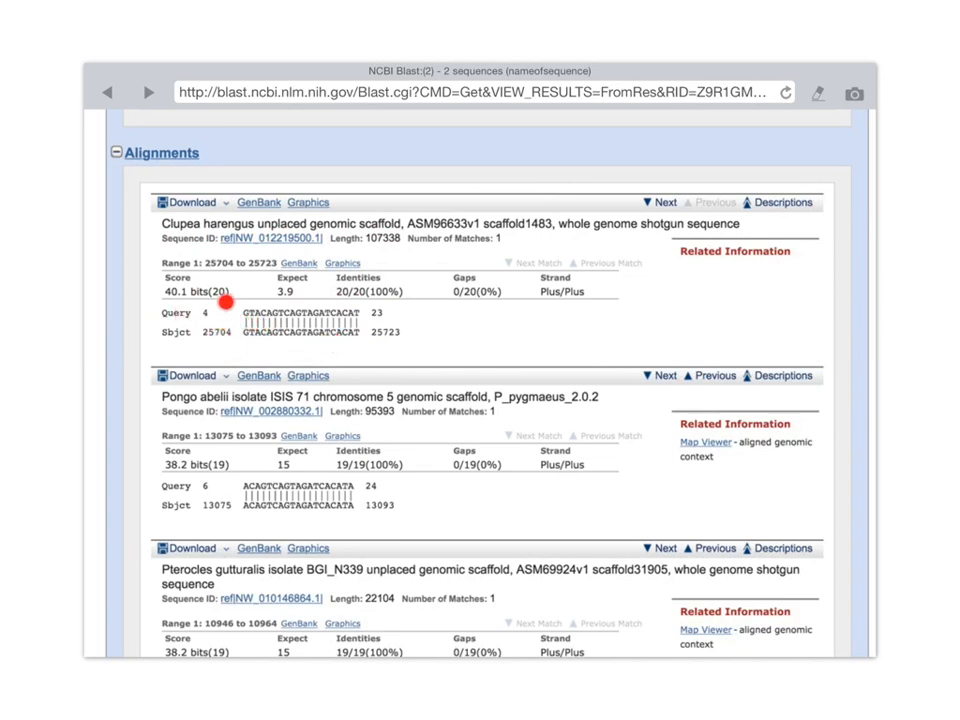
{"action": "mouse_move", "coordinate": [205, 327]}
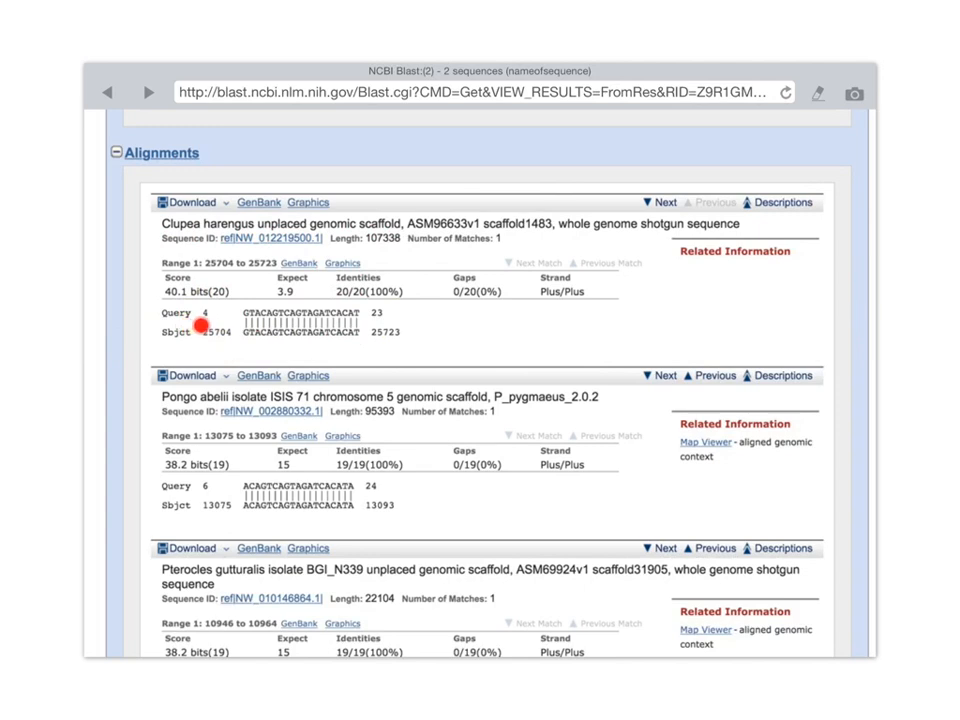
{"action": "mouse_move", "coordinate": [220, 322]}
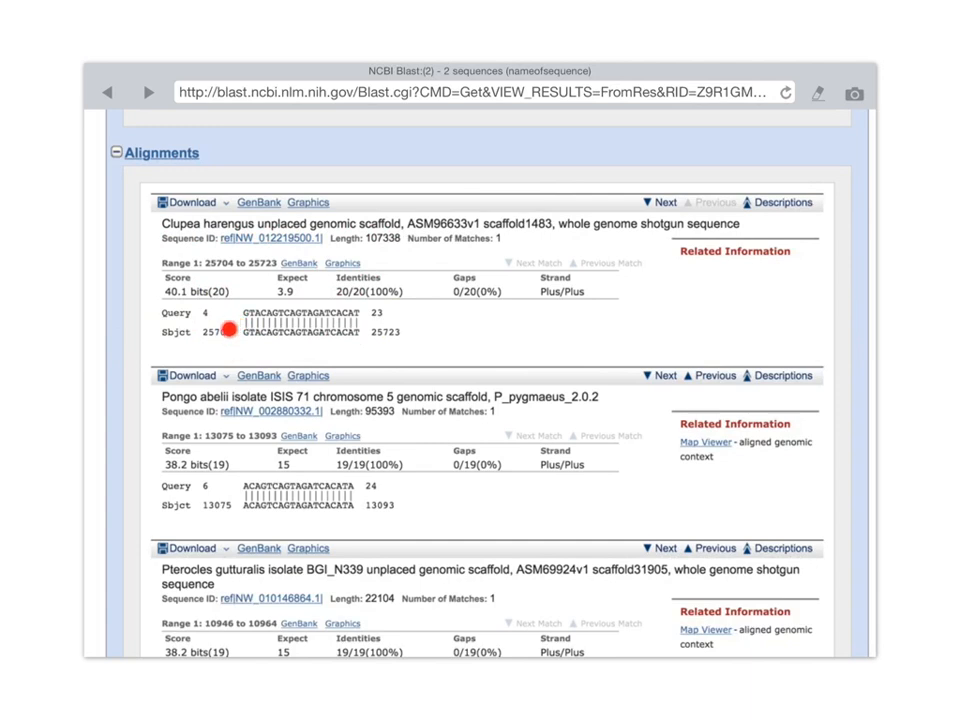
{"action": "mouse_move", "coordinate": [235, 348]}
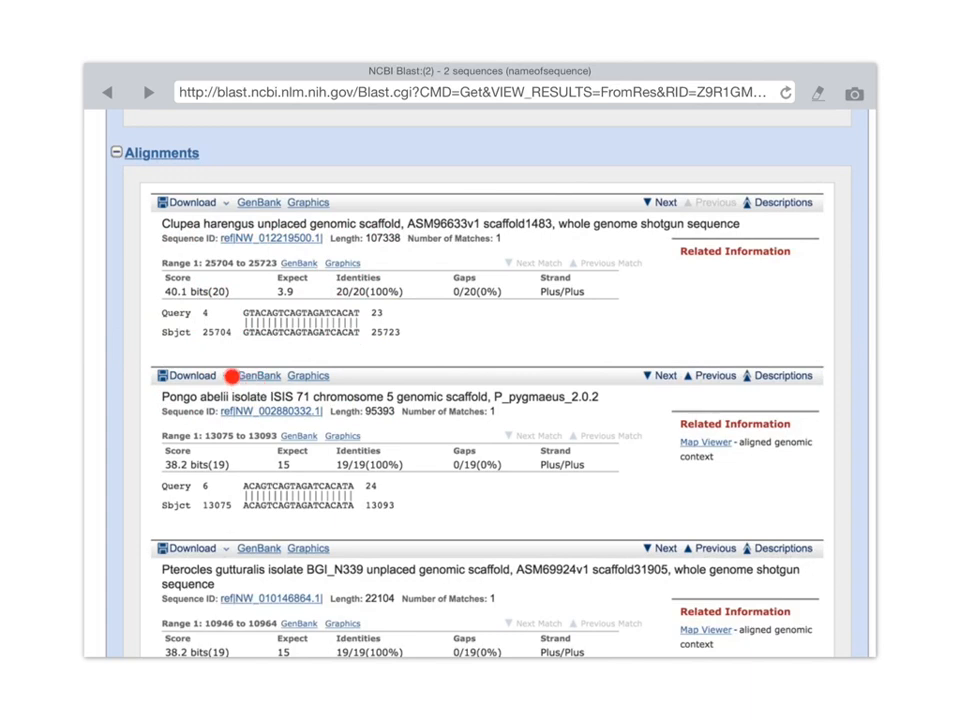
{"action": "mouse_move", "coordinate": [157, 509]}
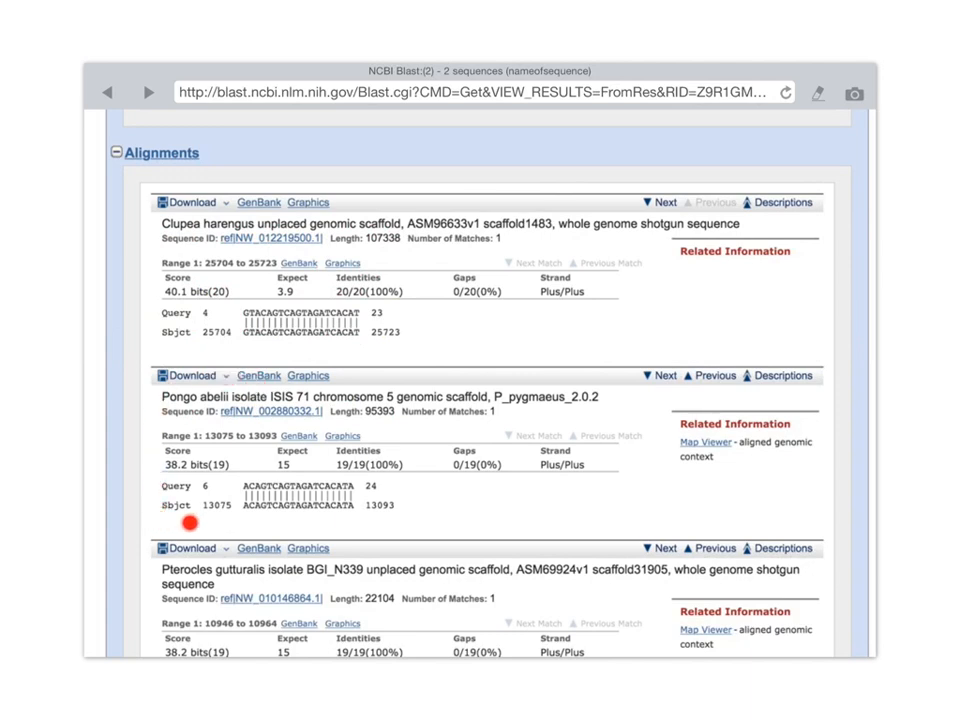
{"action": "mouse_move", "coordinate": [255, 523]}
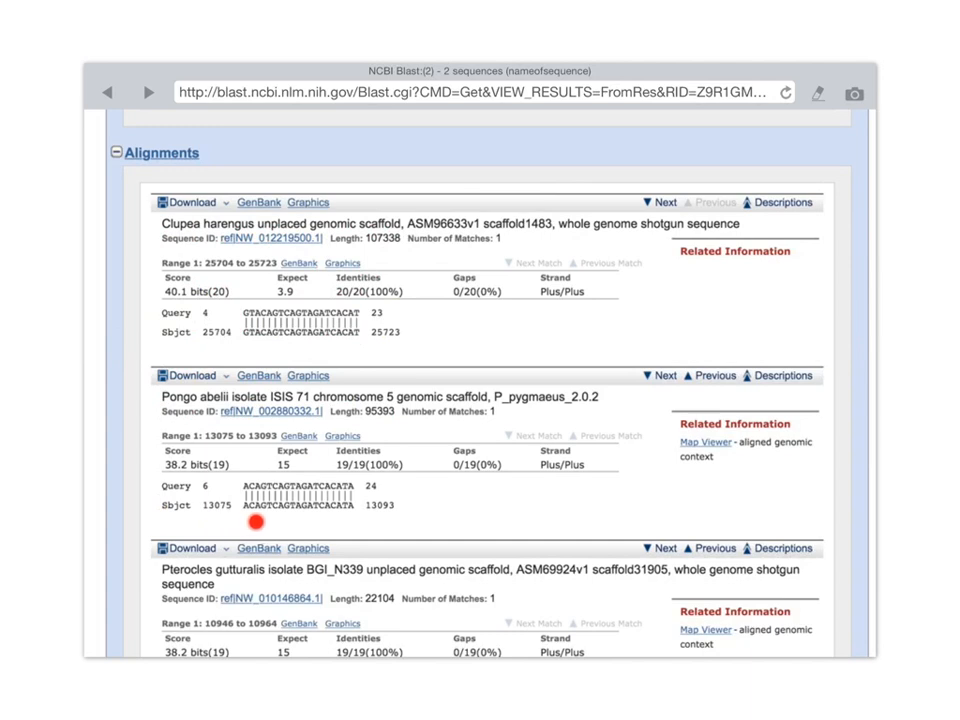
{"action": "mouse_move", "coordinate": [293, 456]}
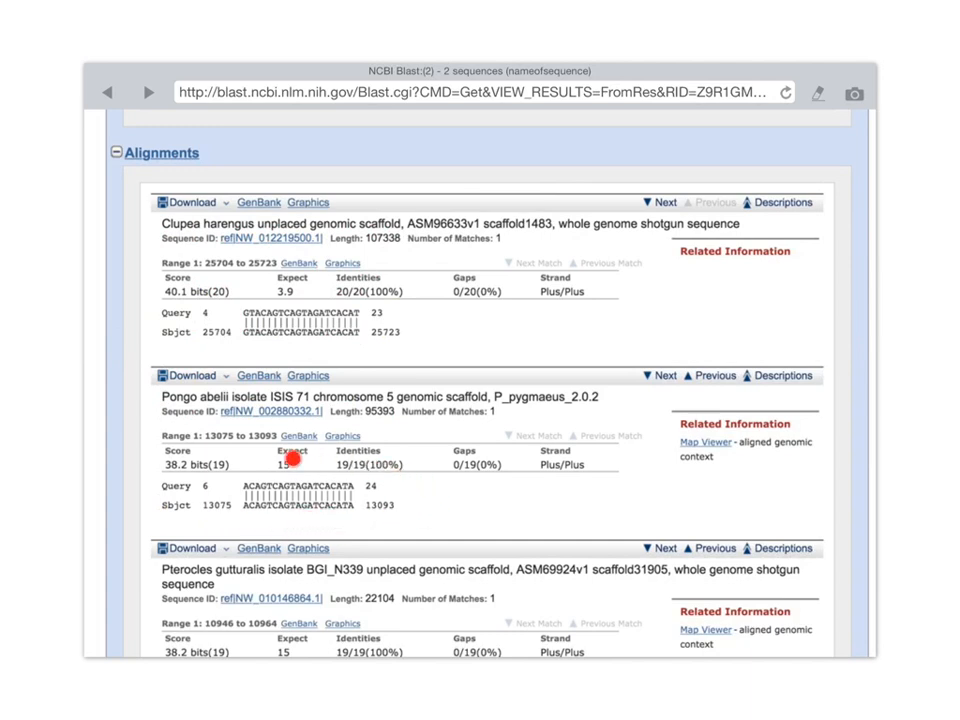